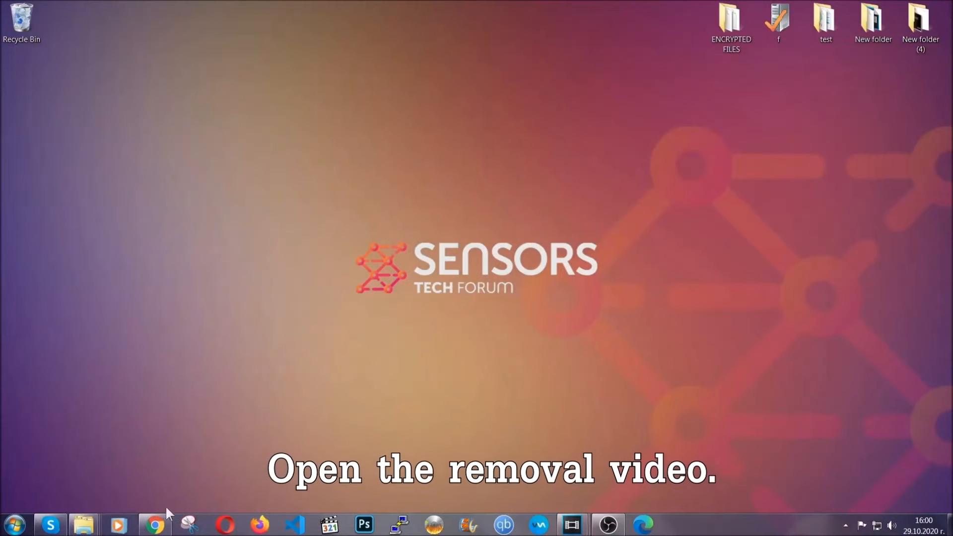
# From the removal video's description, reach the SensorsTechForum guide and download the SpyHunter removal tool
pyautogui.click(153, 524)
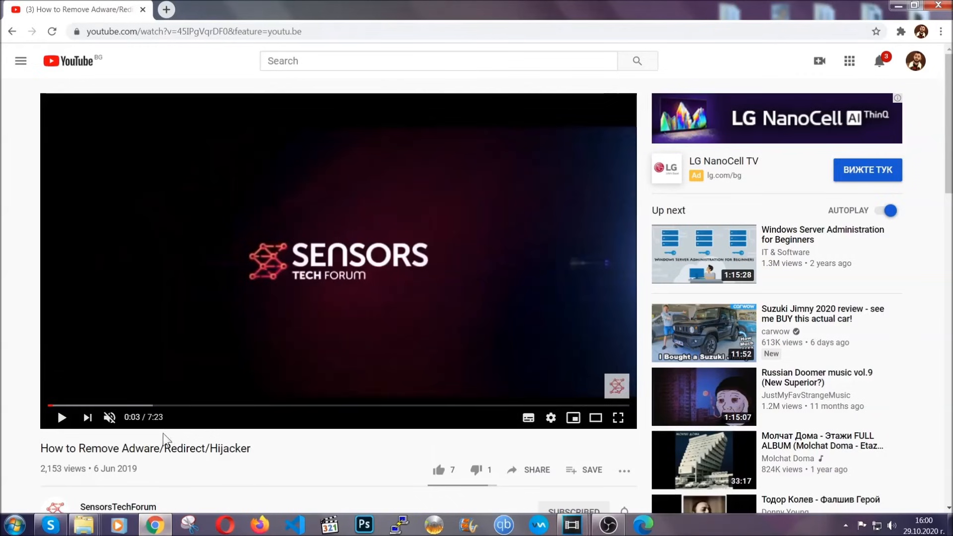
pyautogui.scroll(-3)
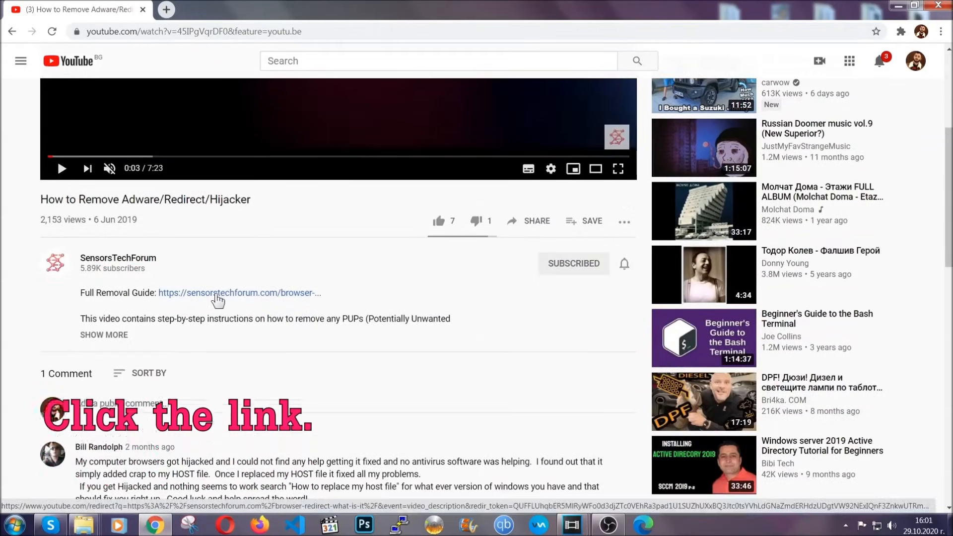
pyautogui.click(239, 292)
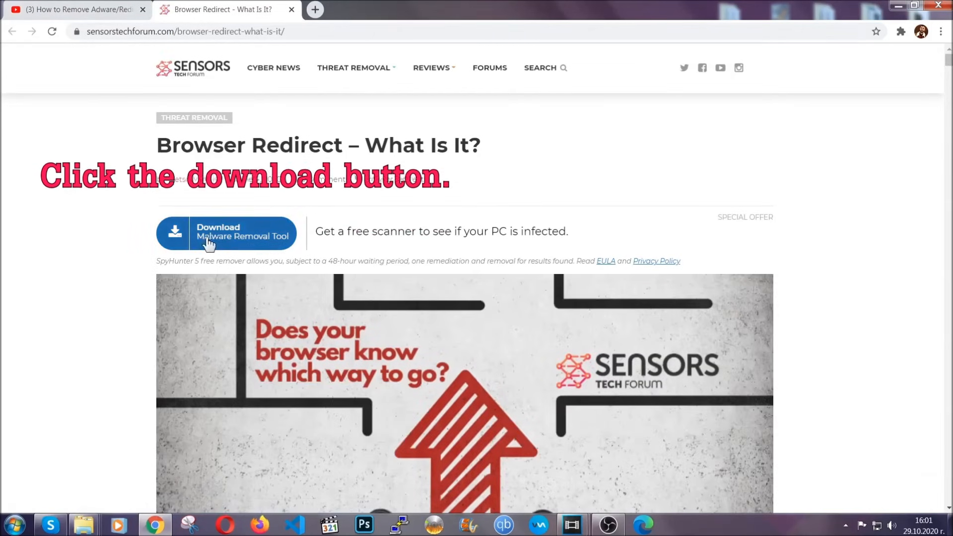
pyautogui.click(225, 234)
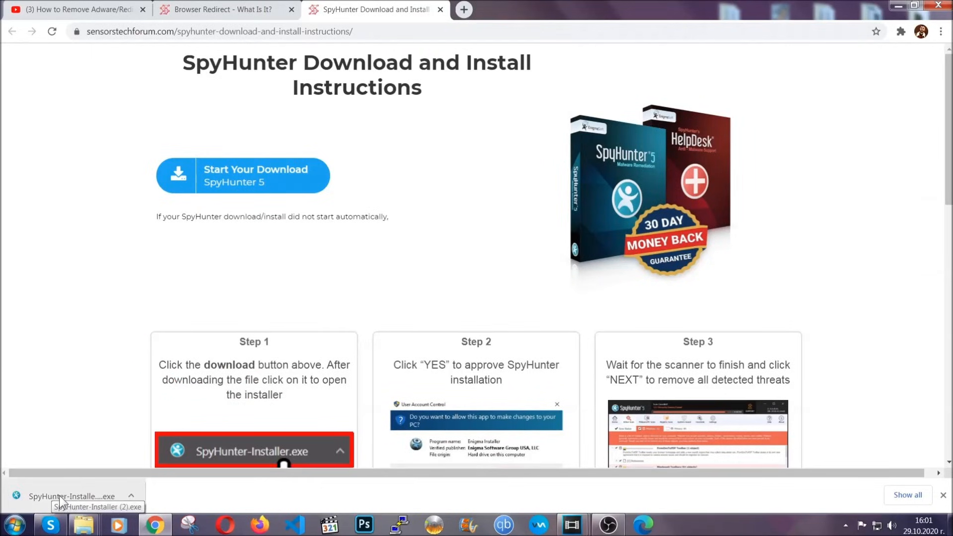
# Install SpyHunter 5 in English, accepting the EULA and Privacy Policy
pyautogui.click(70, 496)
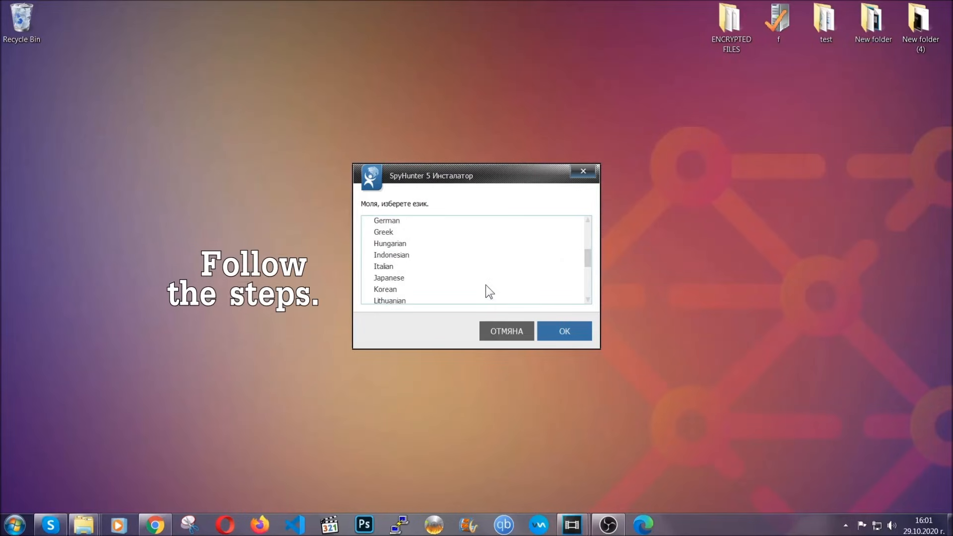
pyautogui.scroll(3)
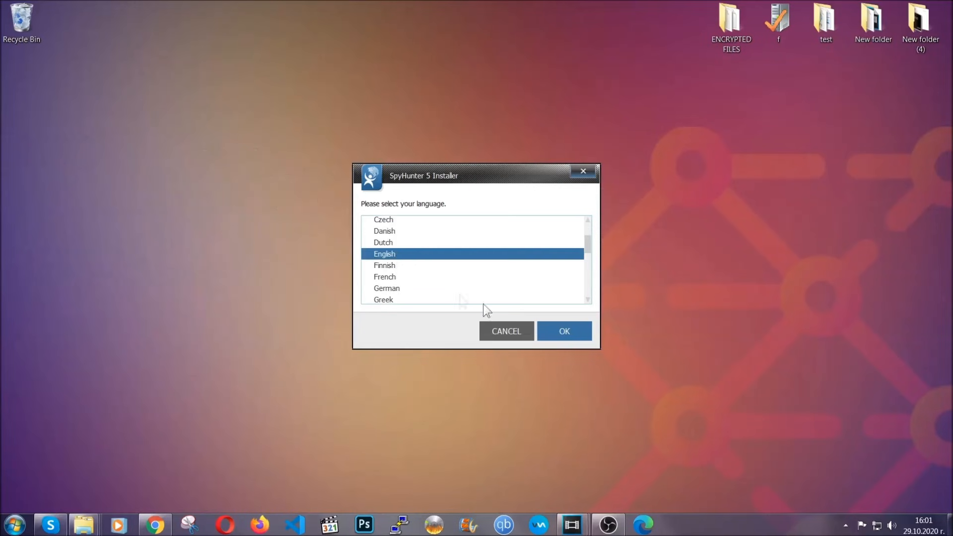
pyautogui.click(564, 330)
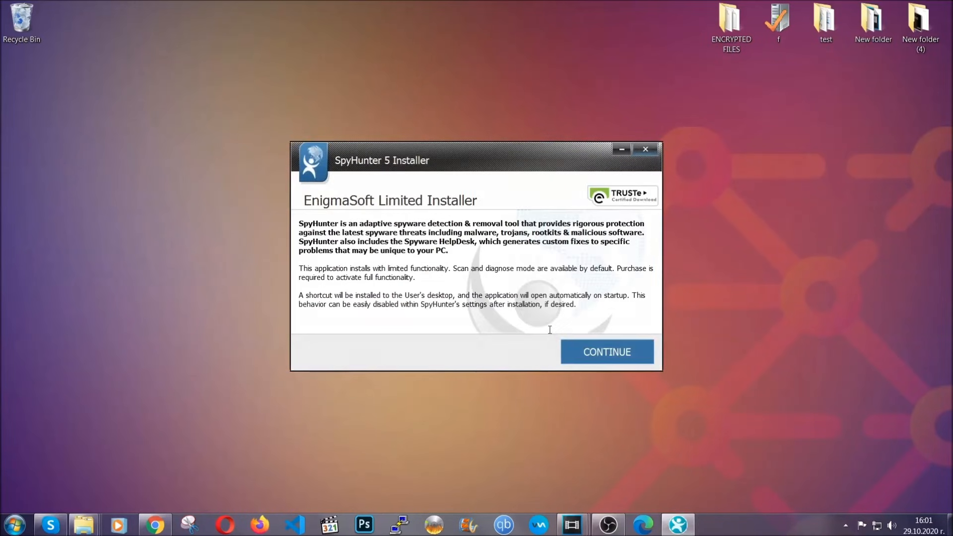
pyautogui.click(605, 352)
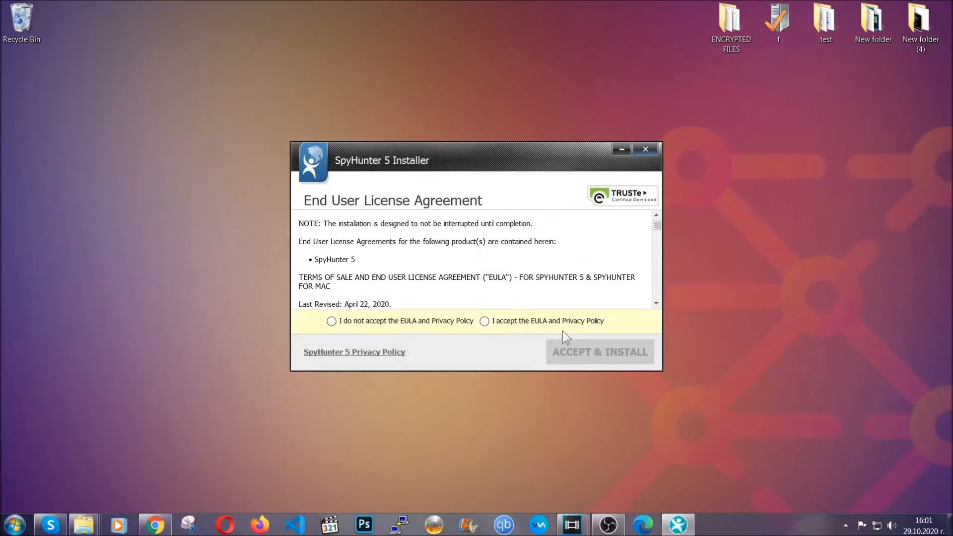
pyautogui.click(598, 351)
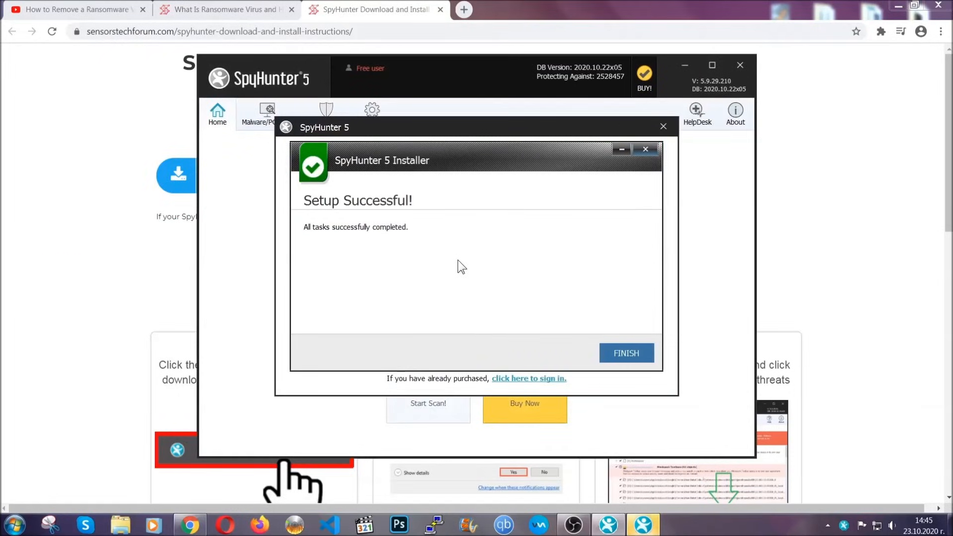
# Finish setup, let the scan run and mark the detected PUP.Keygen.BB for removal
pyautogui.click(626, 353)
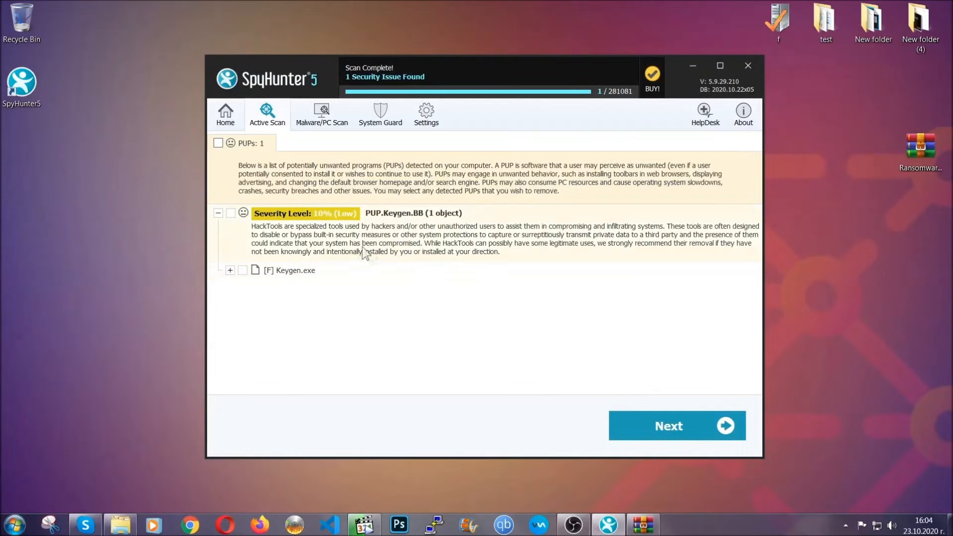
pyautogui.click(217, 143)
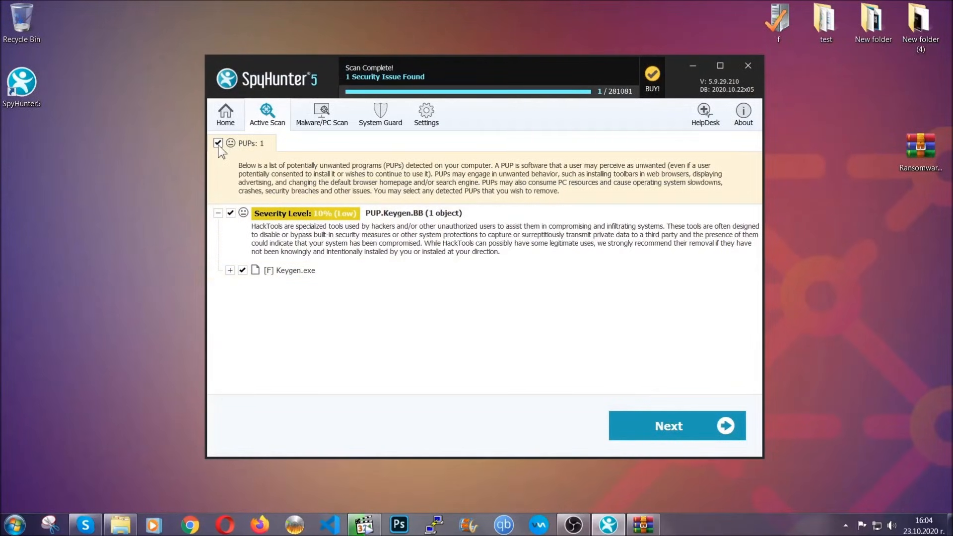
pyautogui.moveTo(668, 425)
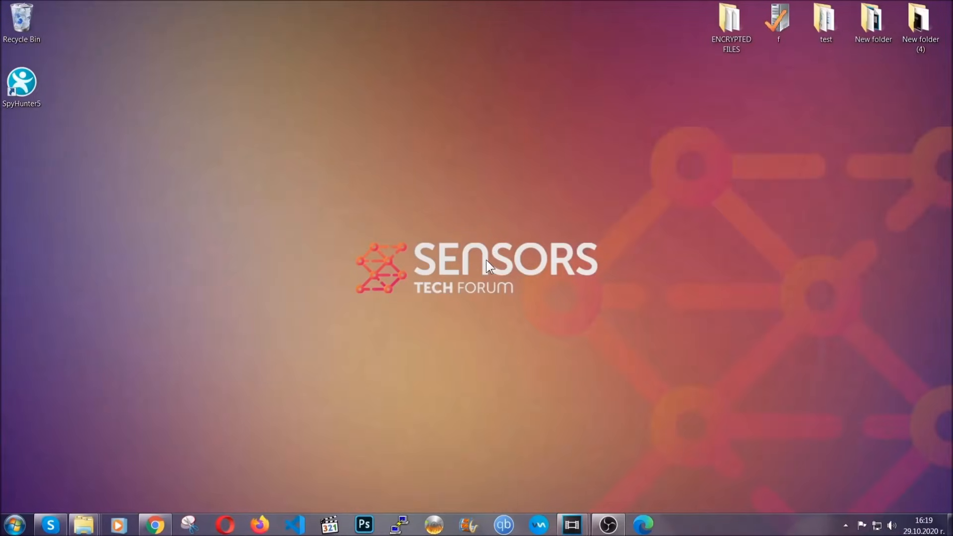
# Launch Programs and Features via APPWIZ.CPL from the Run box
pyautogui.press('win+r')
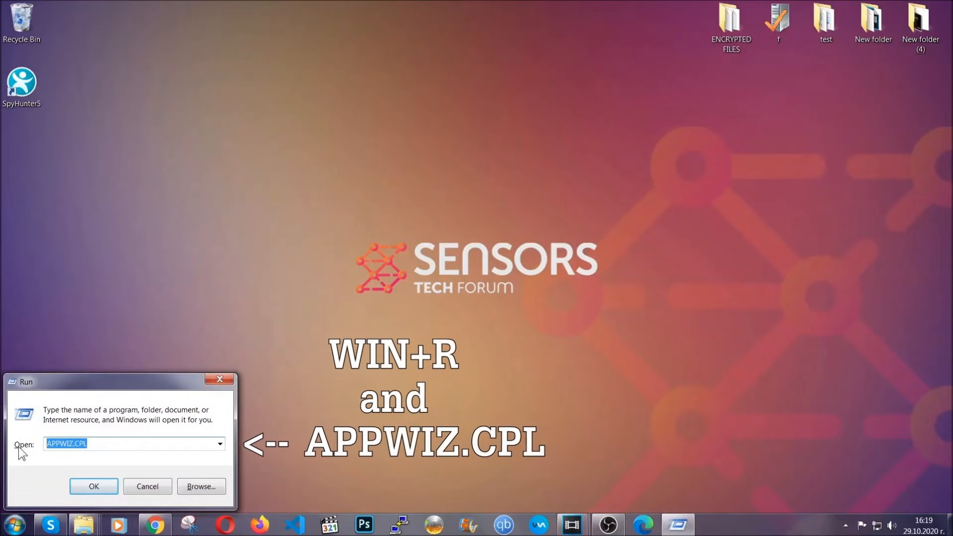
pyautogui.click(93, 486)
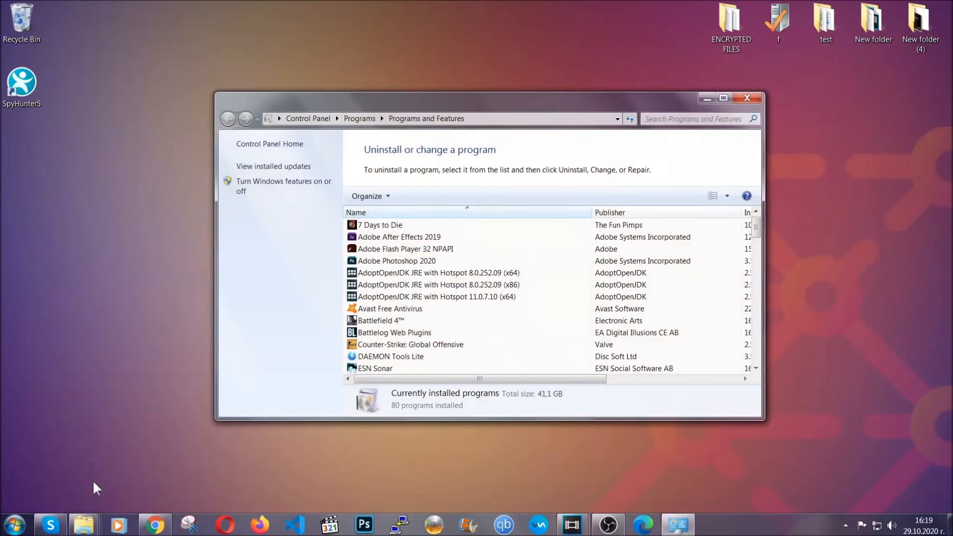
# Uninstall SUSPICIOUS PROGRAM from the installed programs list and confirm its successful removal
pyautogui.scroll(-3)
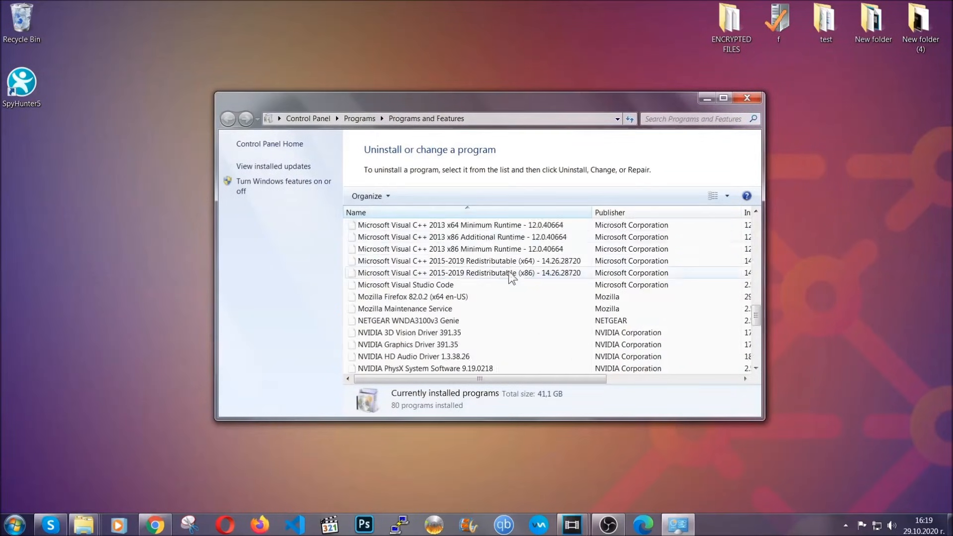
pyautogui.scroll(-3)
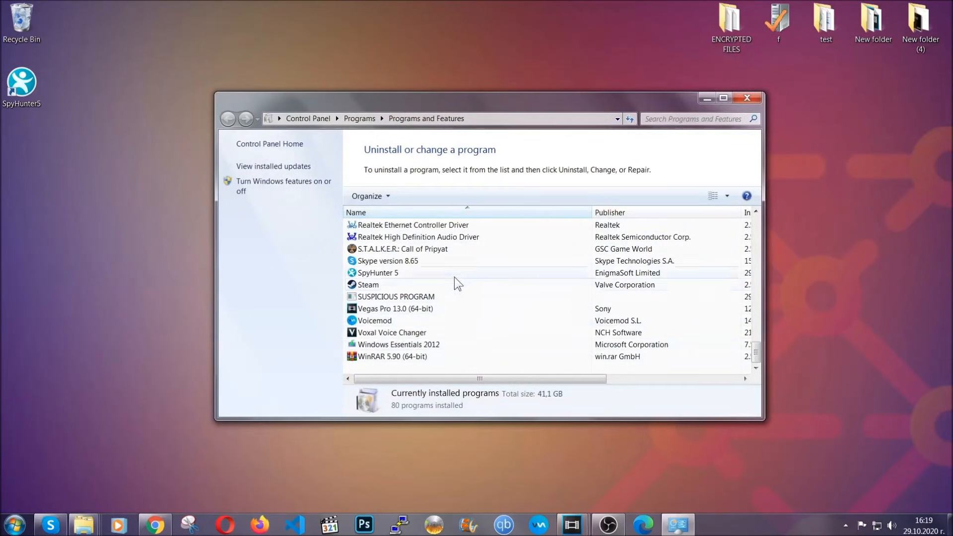
pyautogui.click(394, 297)
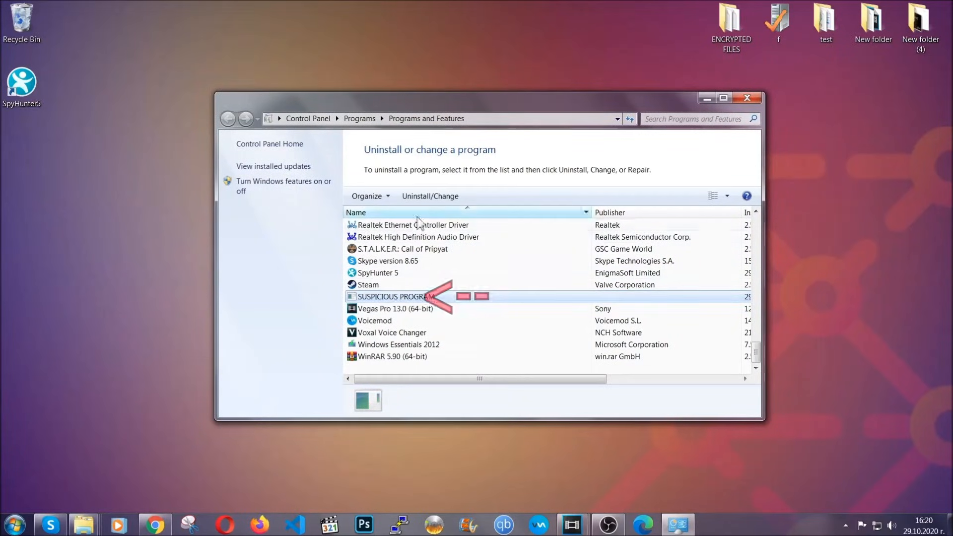
pyautogui.click(430, 196)
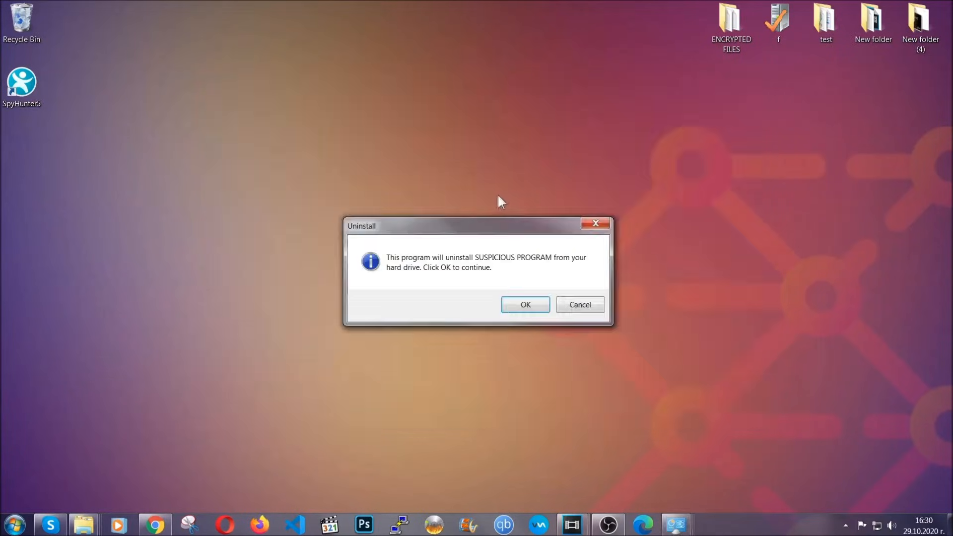
pyautogui.moveTo(497, 267)
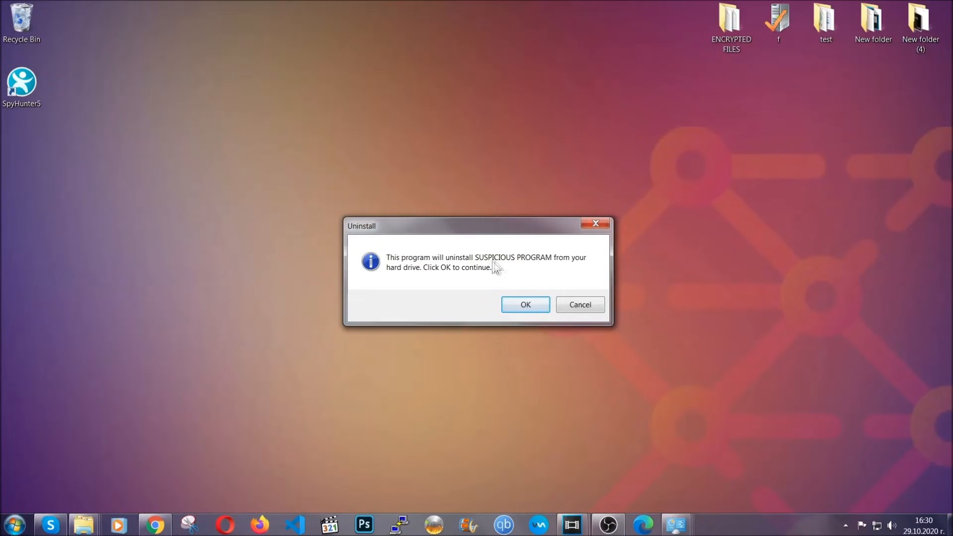
pyautogui.click(524, 305)
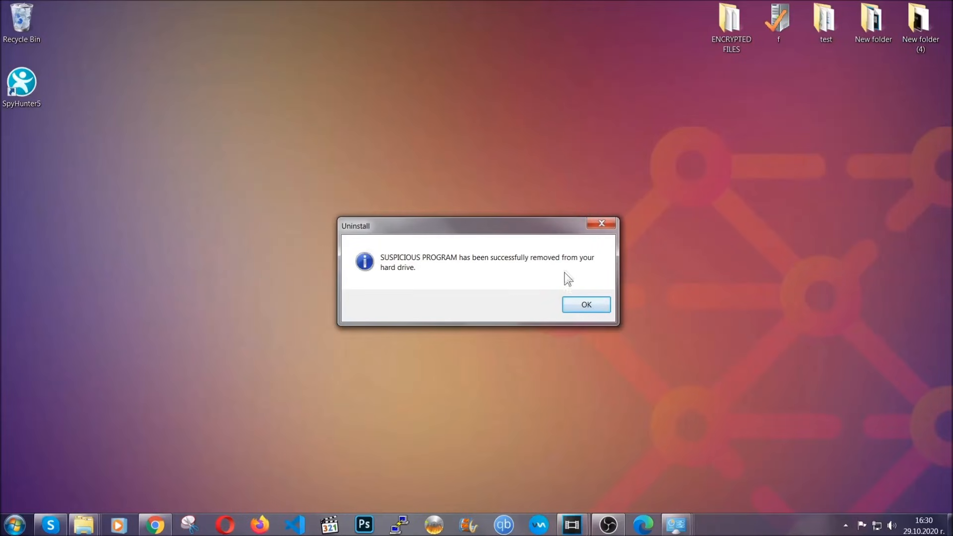
pyautogui.click(584, 304)
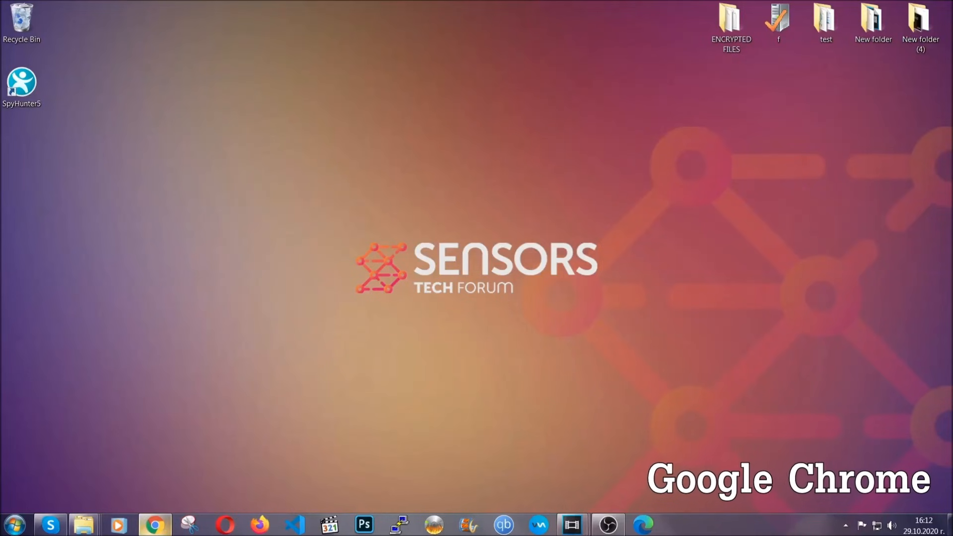
# Reach Chrome's Clear browsing data dialog via chrome://settings/clearBrowserData
pyautogui.click(155, 523)
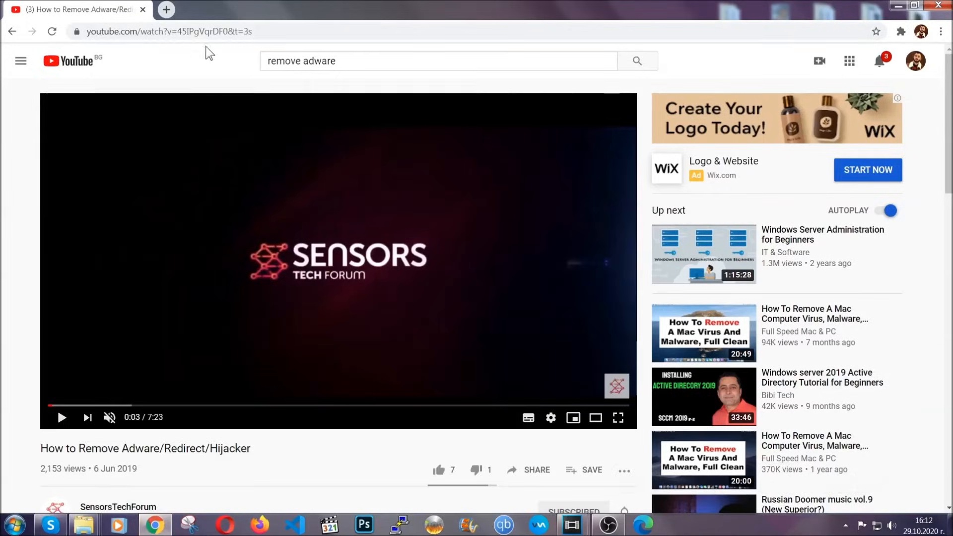
pyautogui.write('chrome://settings/clearBrowserData')
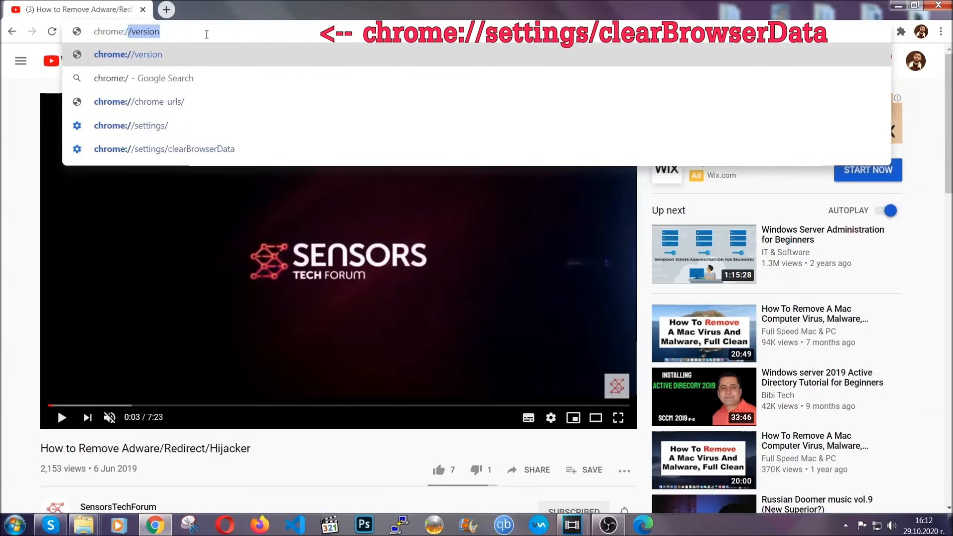
pyautogui.write('chrome://settings')
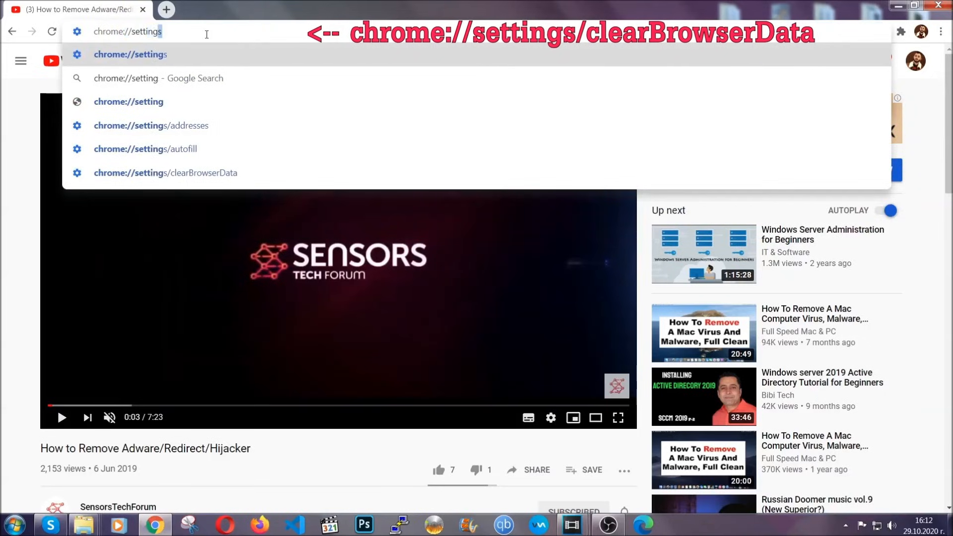
pyautogui.write('/ce')
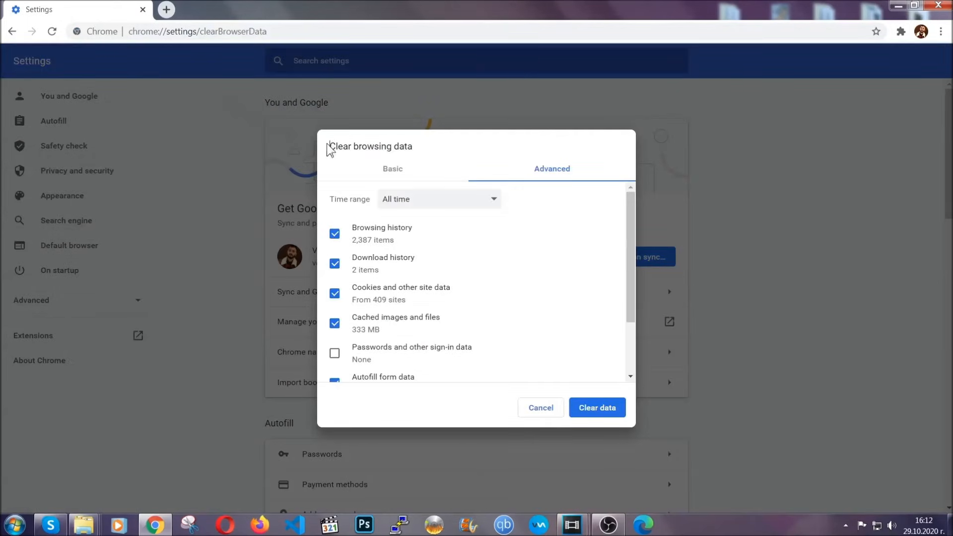
# Clear Chrome's all-time history, downloads, cookies, cache, autofill and site data, keeping passwords
pyautogui.doubleClick(370, 146)
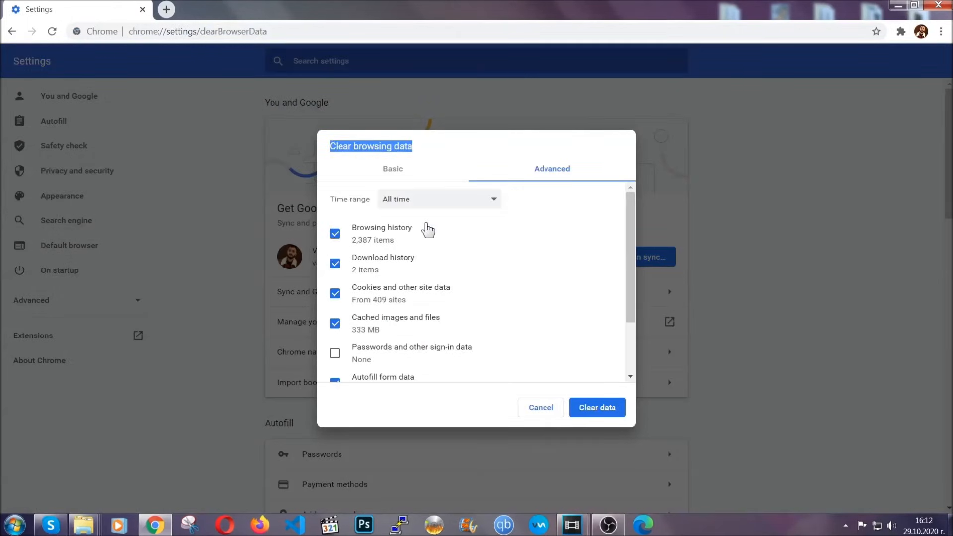
pyautogui.click(438, 199)
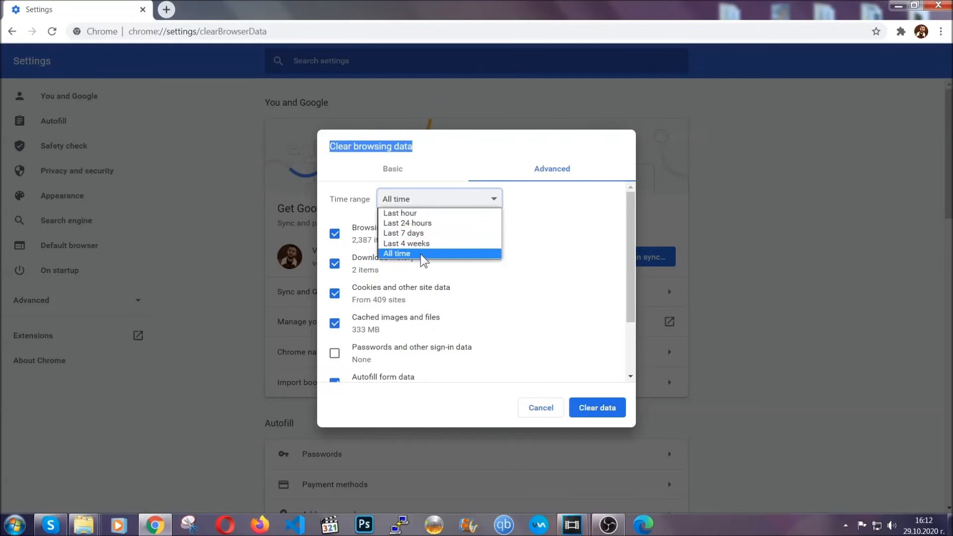
pyautogui.click(396, 253)
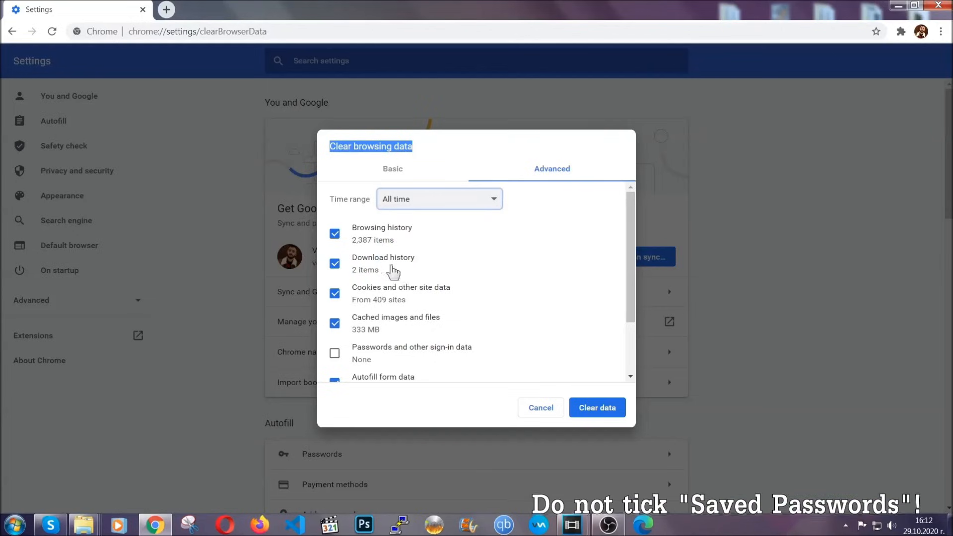
pyautogui.scroll(-3)
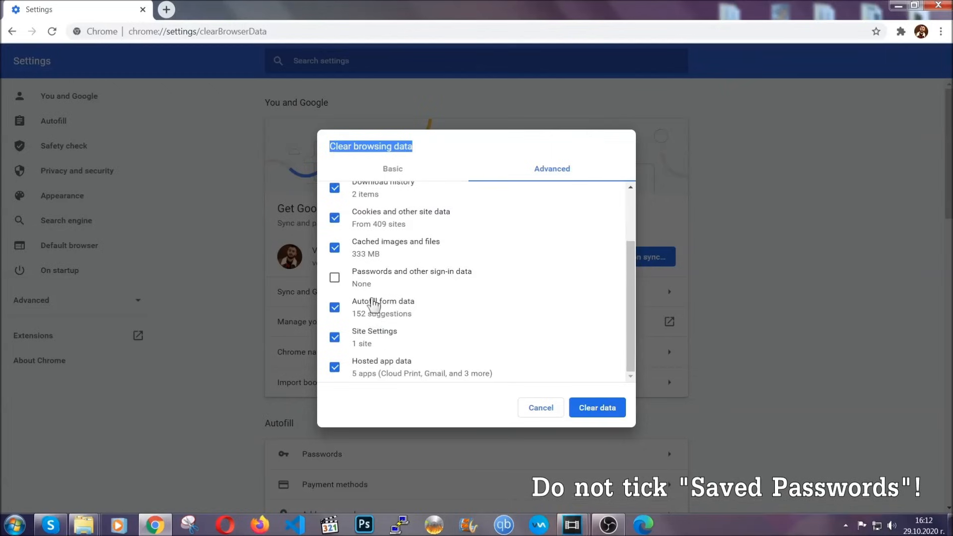
pyautogui.moveTo(542, 363)
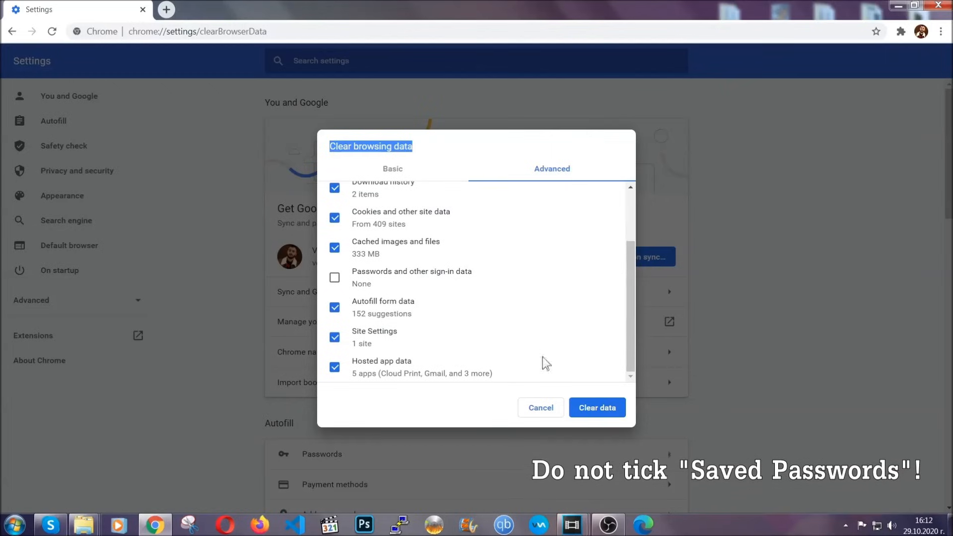
pyautogui.click(596, 407)
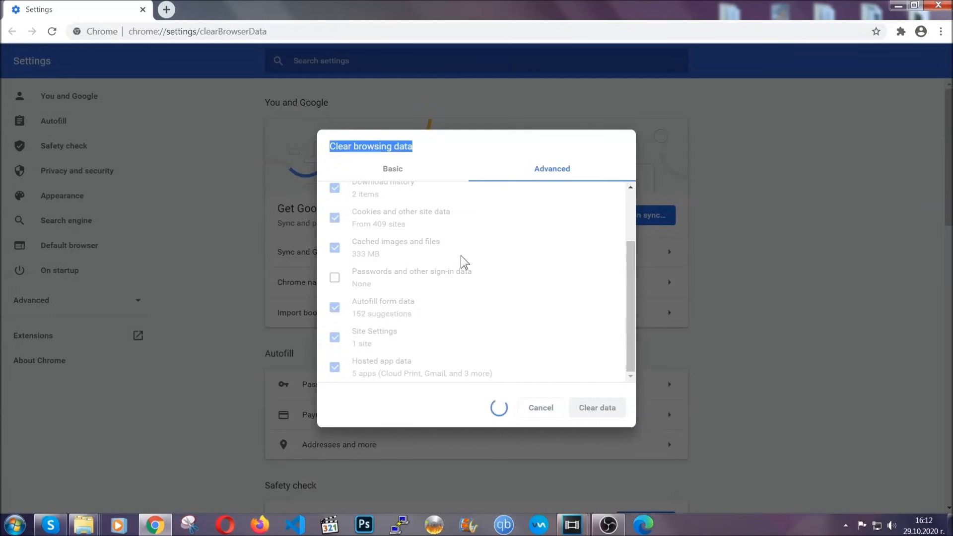
pyautogui.click(596, 407)
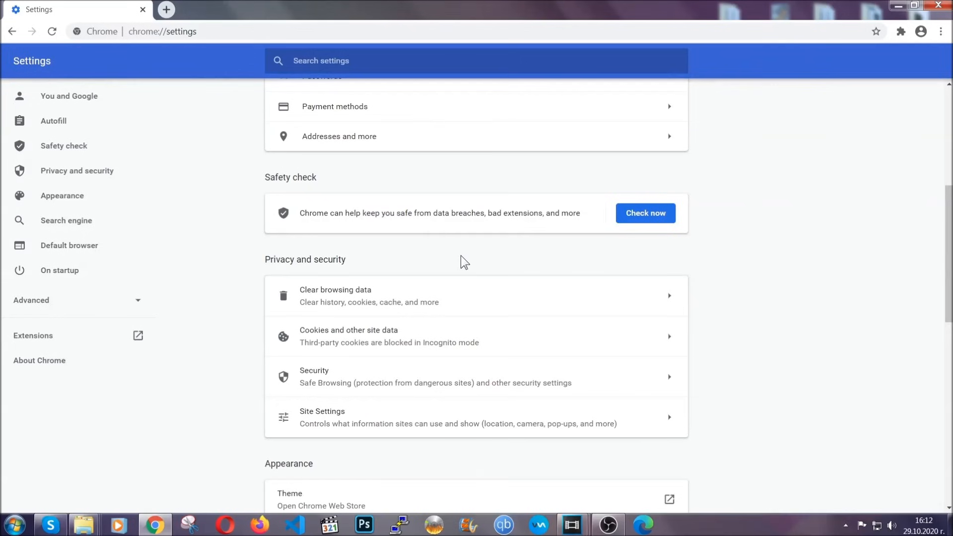
pyautogui.moveTo(940, 32)
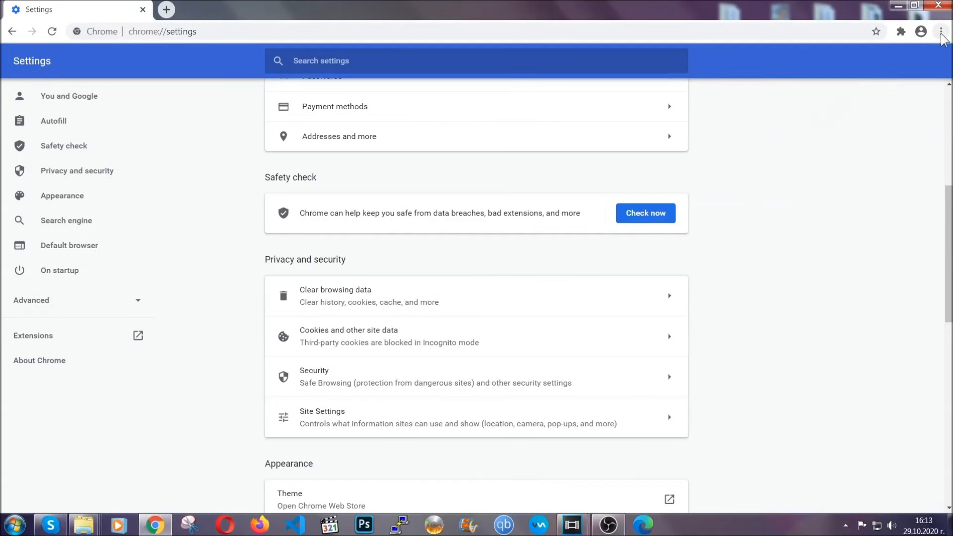
# Remove the corrupted Bulk Media Downloader extension from Chrome's extensions list
pyautogui.click(940, 31)
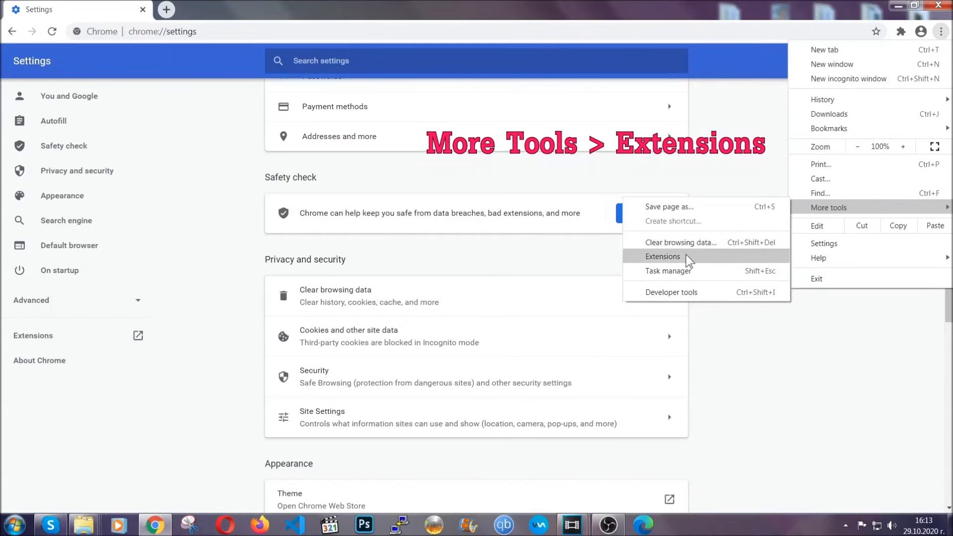
pyautogui.click(663, 256)
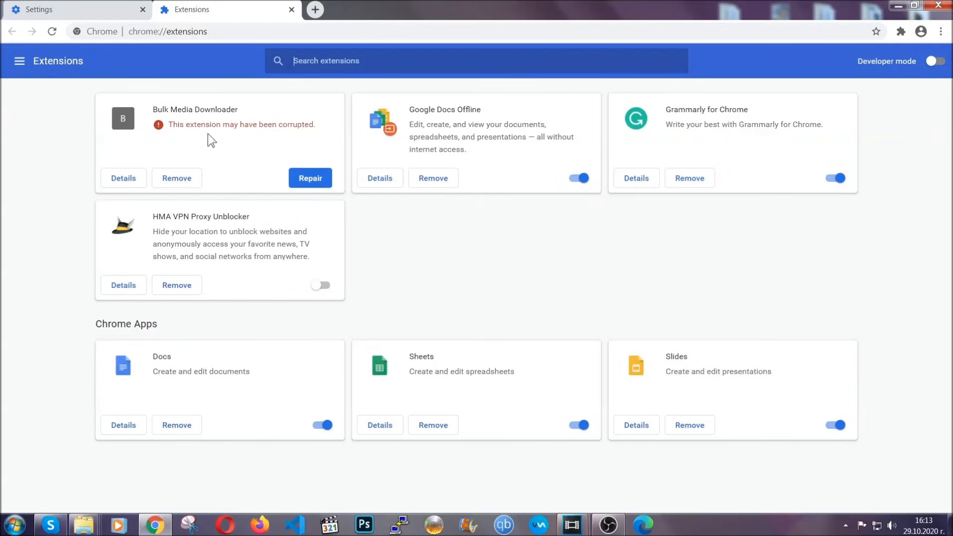
pyautogui.click(177, 177)
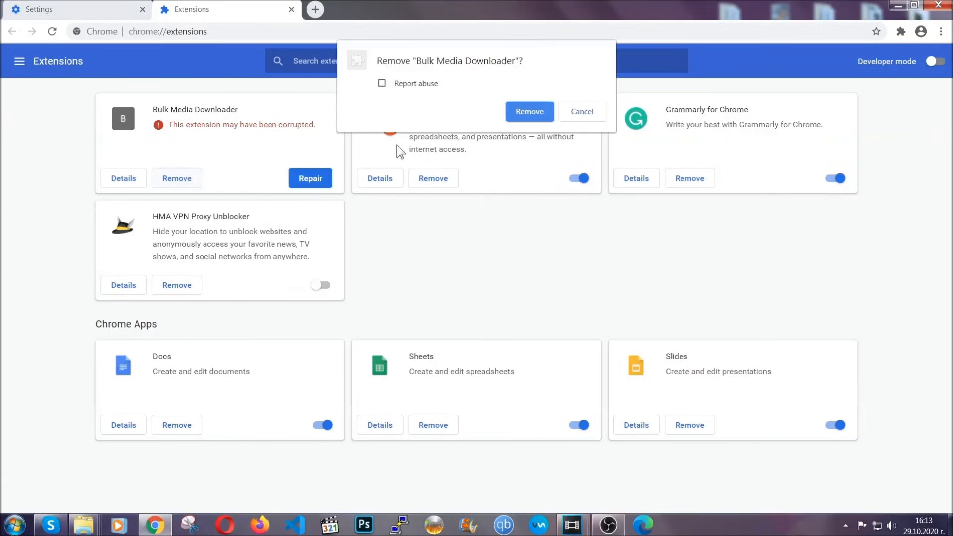
pyautogui.click(528, 111)
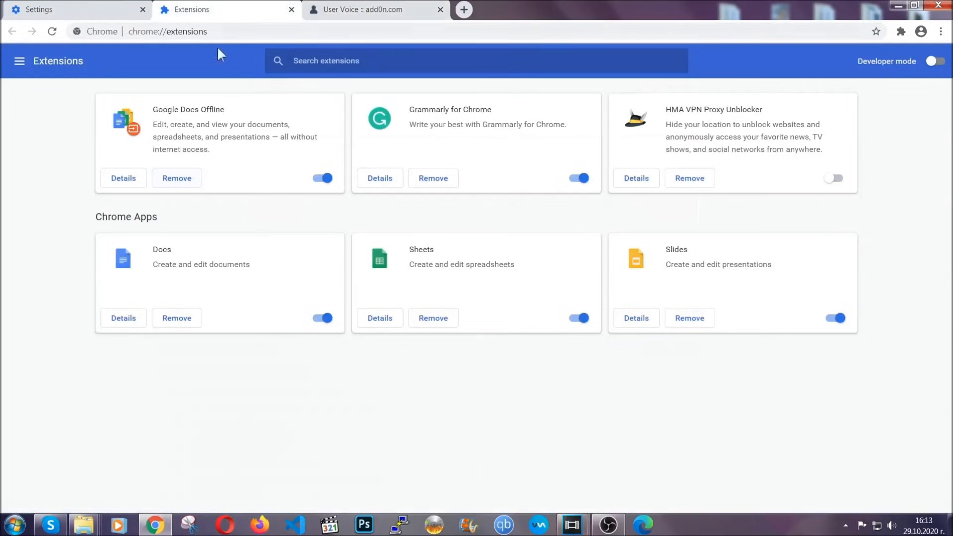
pyautogui.click(440, 9)
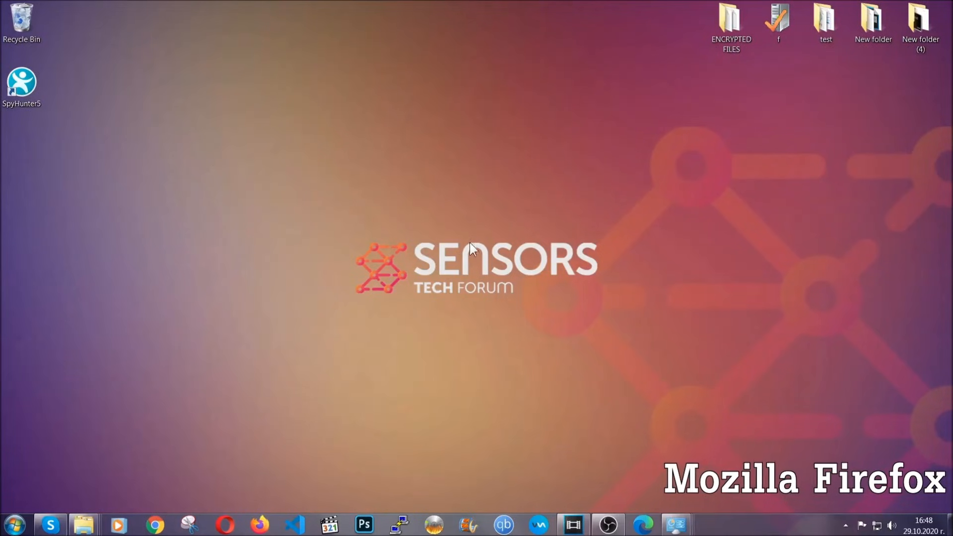
# Launch Firefox and go to the about:support Troubleshooting Information page
pyautogui.click(259, 524)
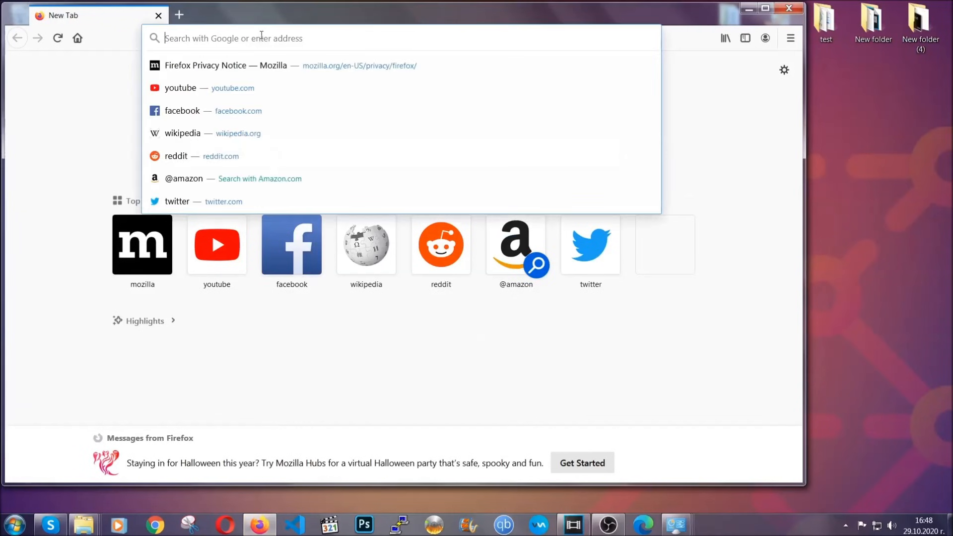
pyautogui.write('about')
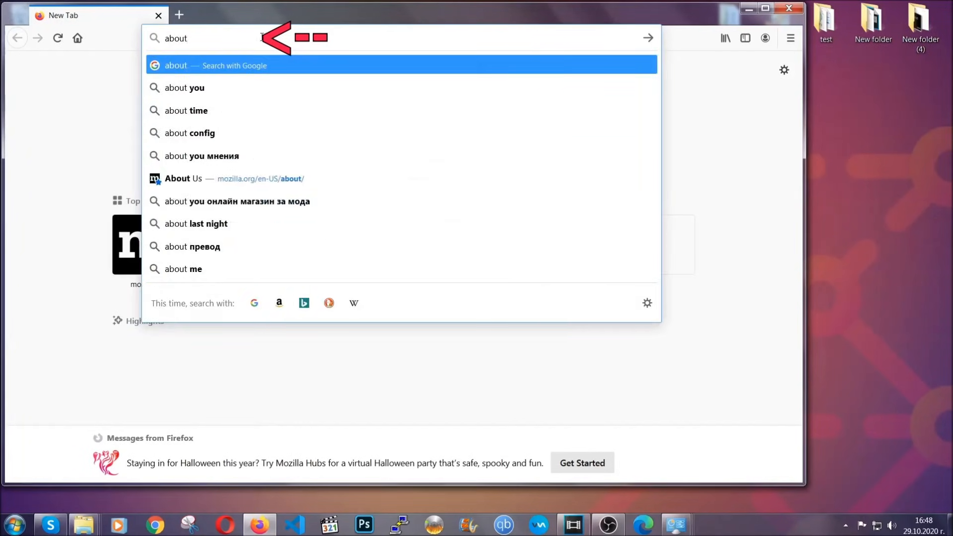
pyautogui.write(':support')
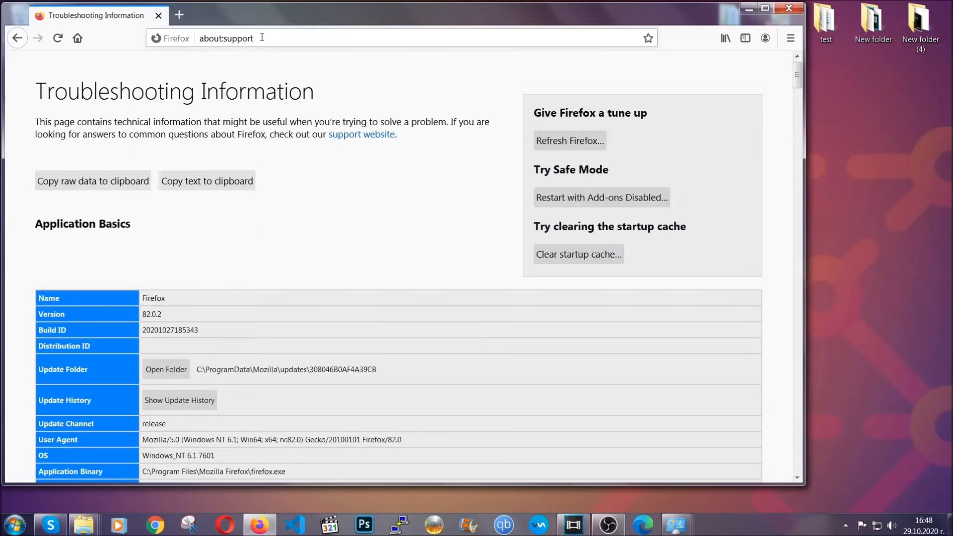
pyautogui.moveTo(354, 206)
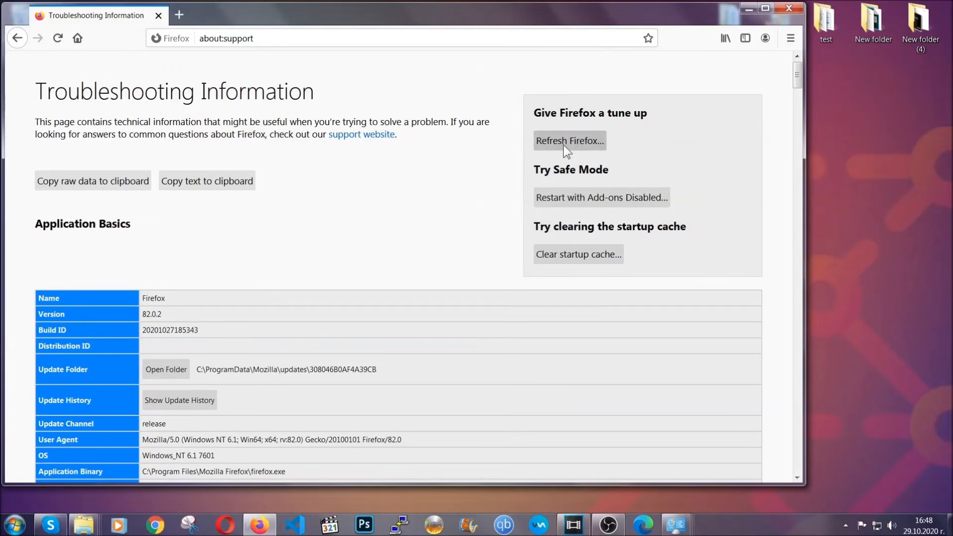
# Refresh Firefox to defaults and finish the import of old cookies, history, bookmarks and logins
pyautogui.click(568, 140)
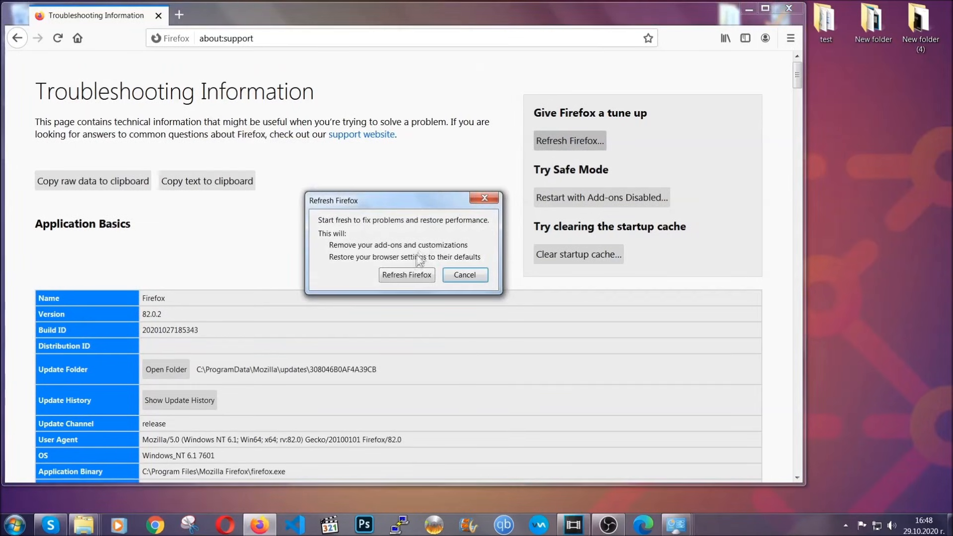
pyautogui.click(406, 274)
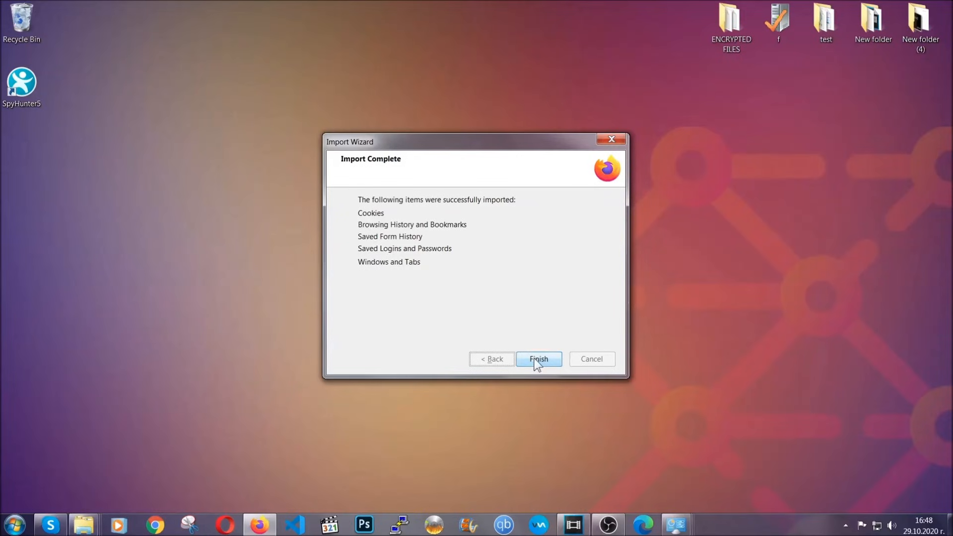
pyautogui.click(537, 358)
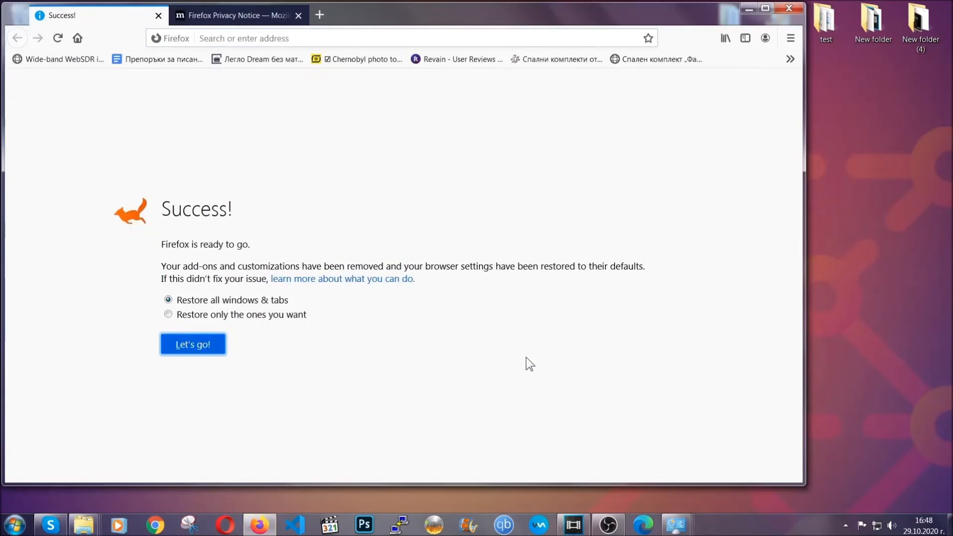
pyautogui.moveTo(748, 8)
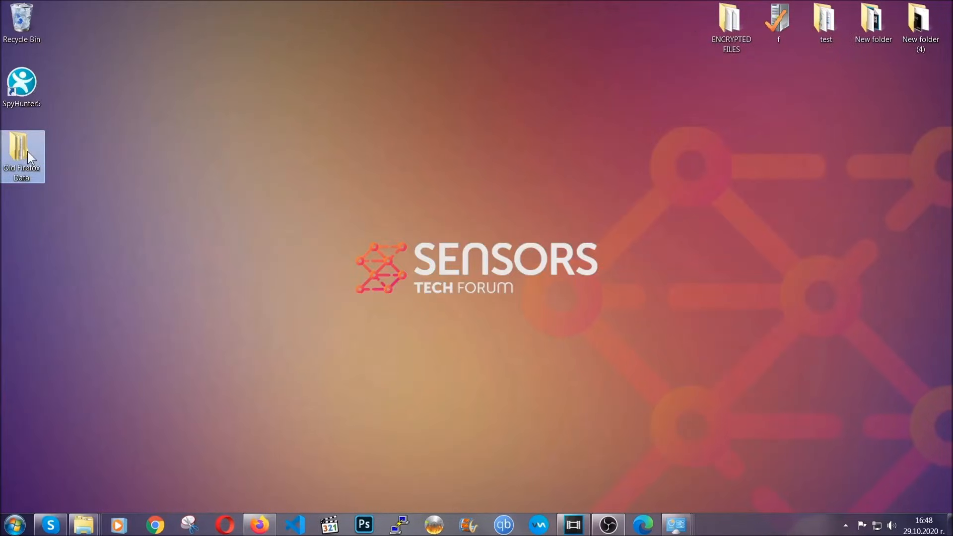
pyautogui.moveTo(22, 156)
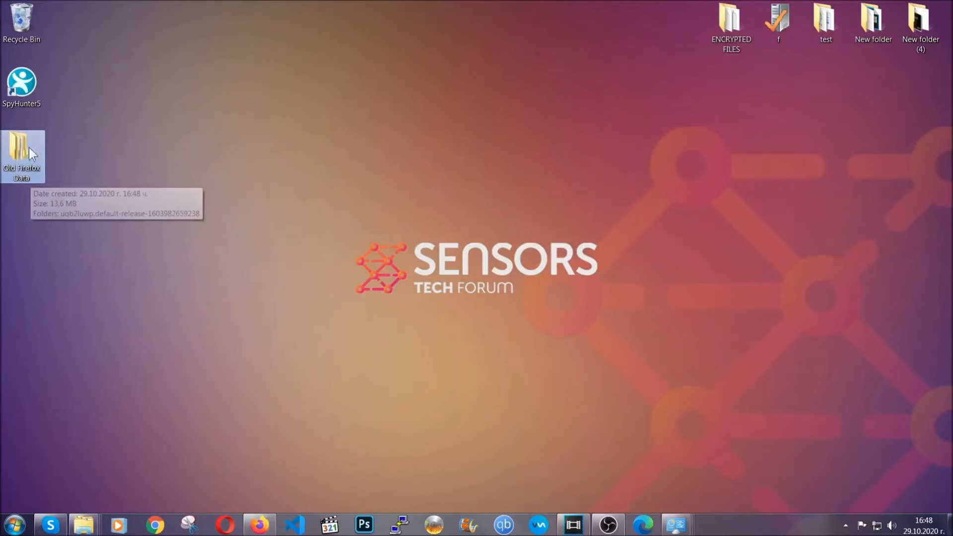
pyautogui.moveTo(229, 217)
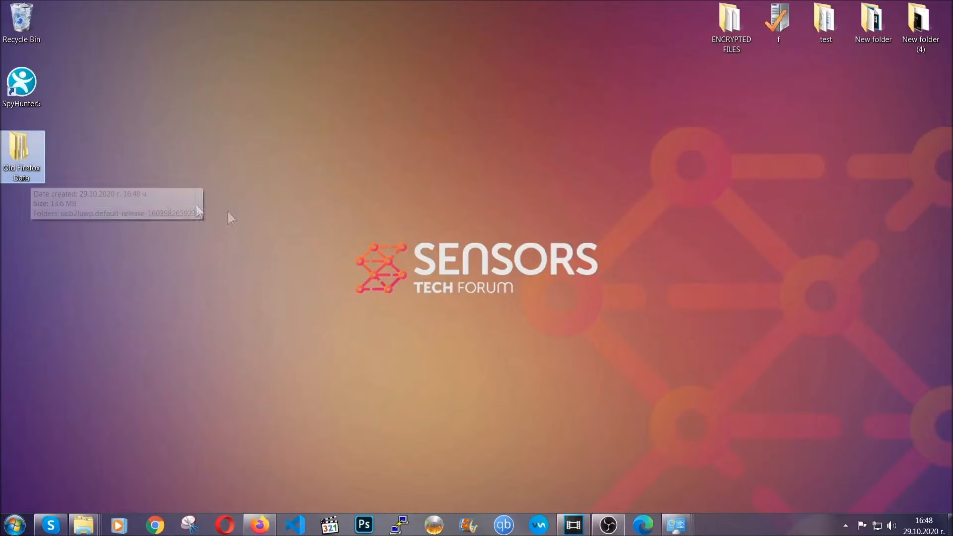
pyautogui.moveTo(467, 254)
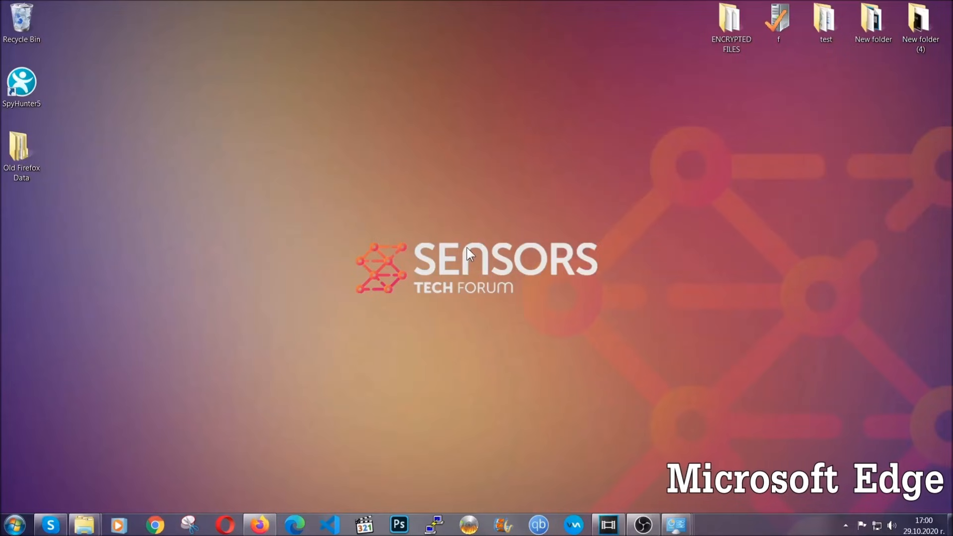
pyautogui.moveTo(295, 524)
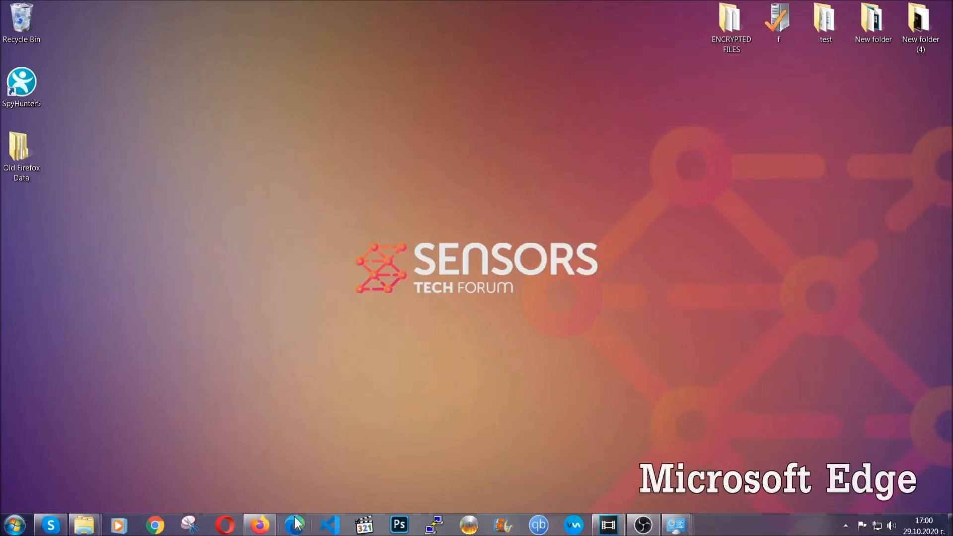
# Launch Edge and clear all-time browsing data with every category ticked except Passwords
pyautogui.click(295, 524)
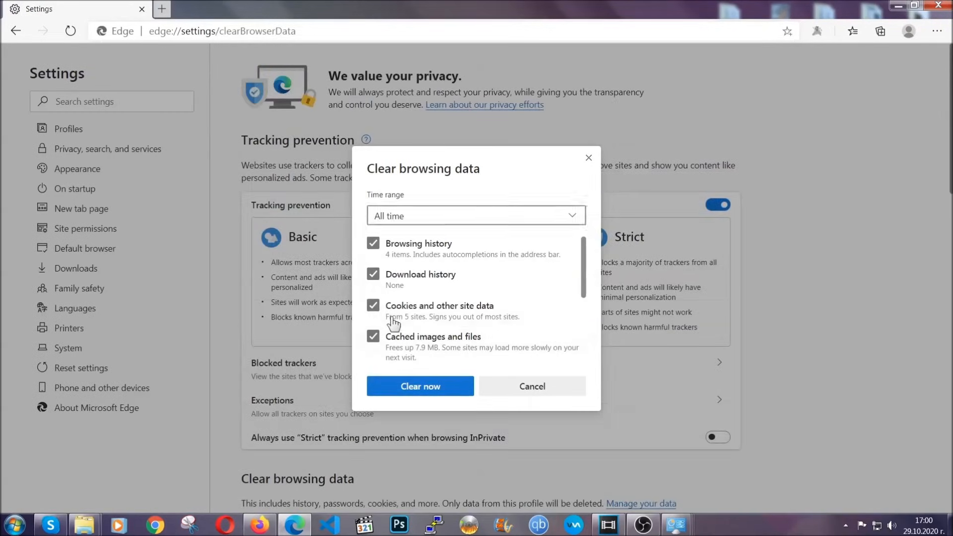
pyautogui.scroll(-3)
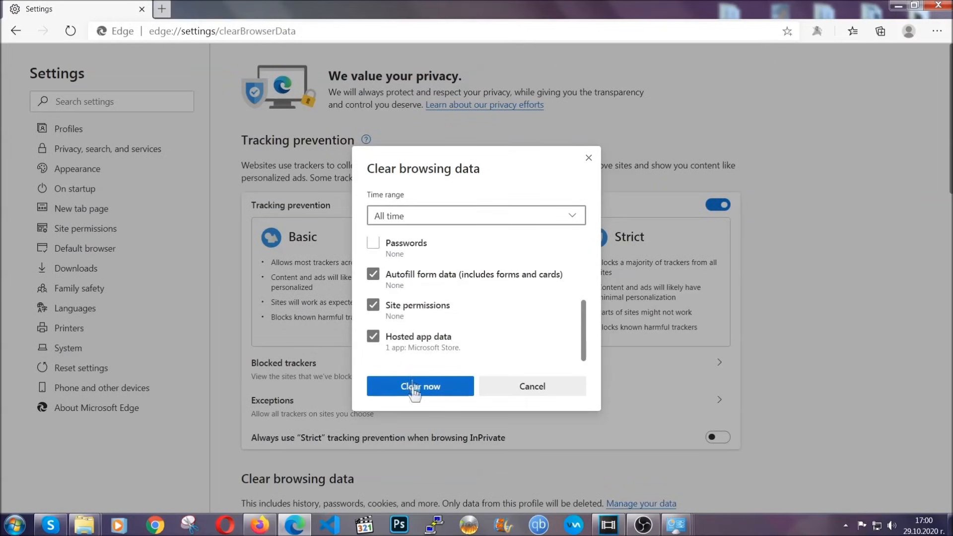
pyautogui.click(419, 386)
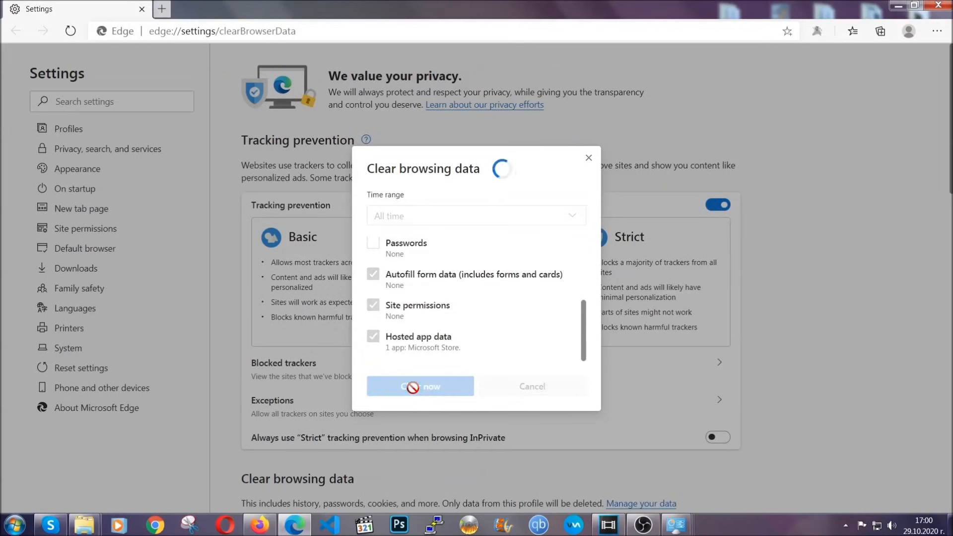
pyautogui.click(419, 386)
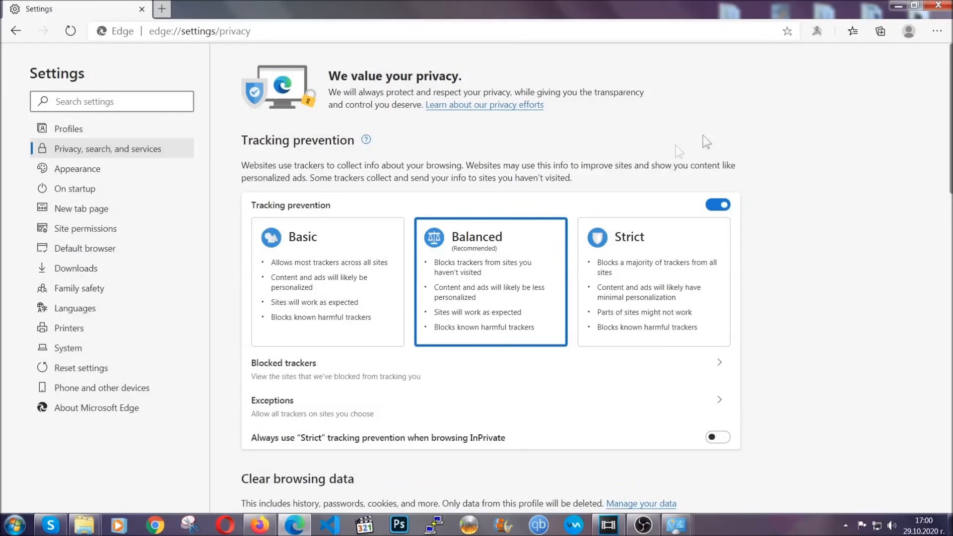
# From Edge's menu, remove the single installed extension and confirm, leaving no extensions
pyautogui.click(938, 30)
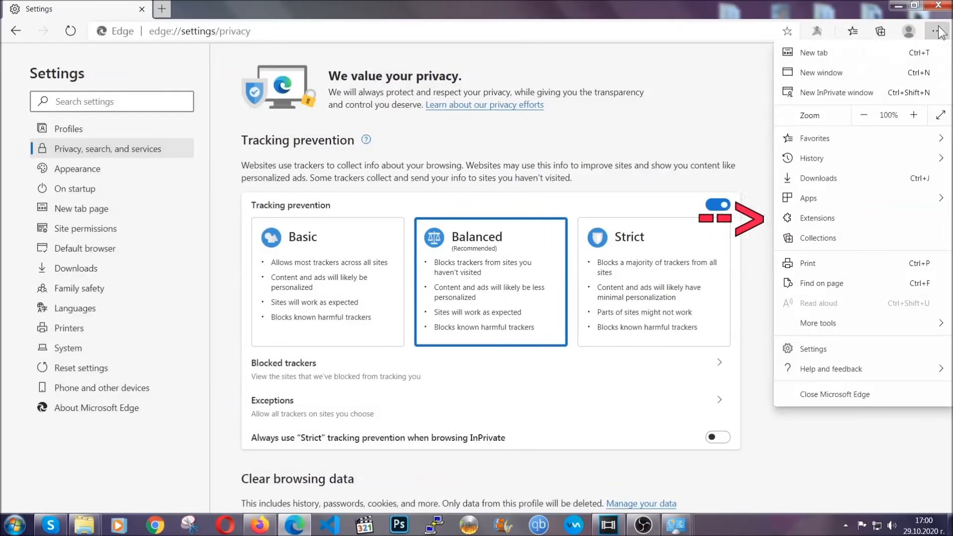
pyautogui.moveTo(870, 217)
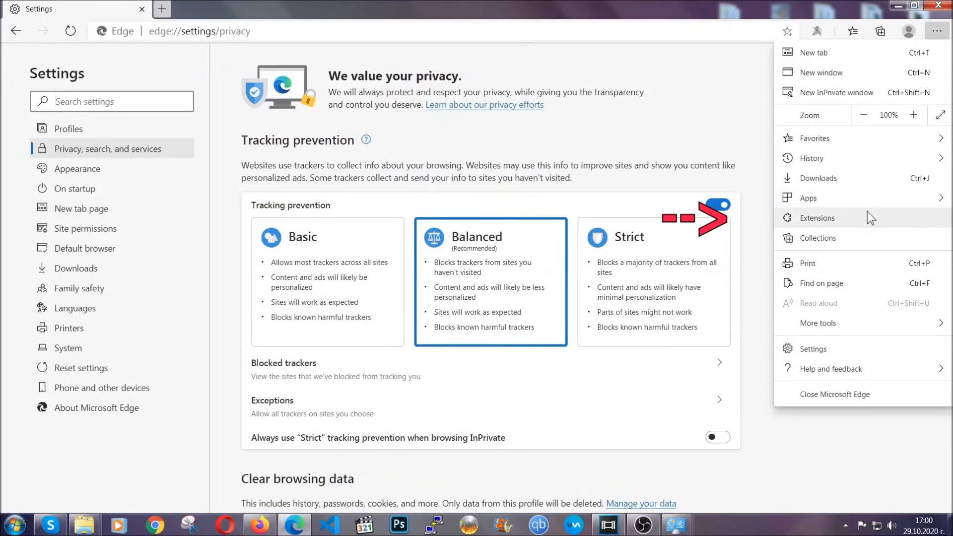
pyautogui.click(817, 217)
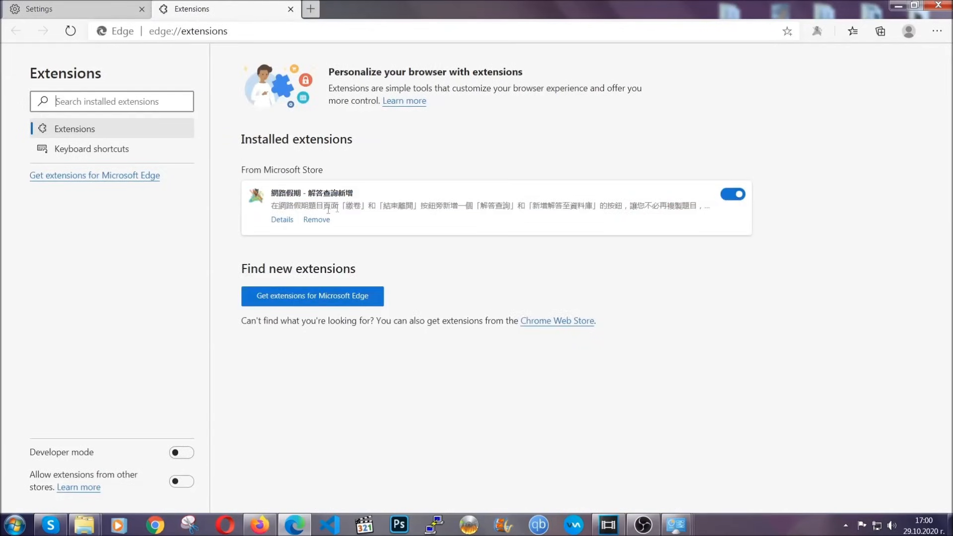
pyautogui.click(316, 219)
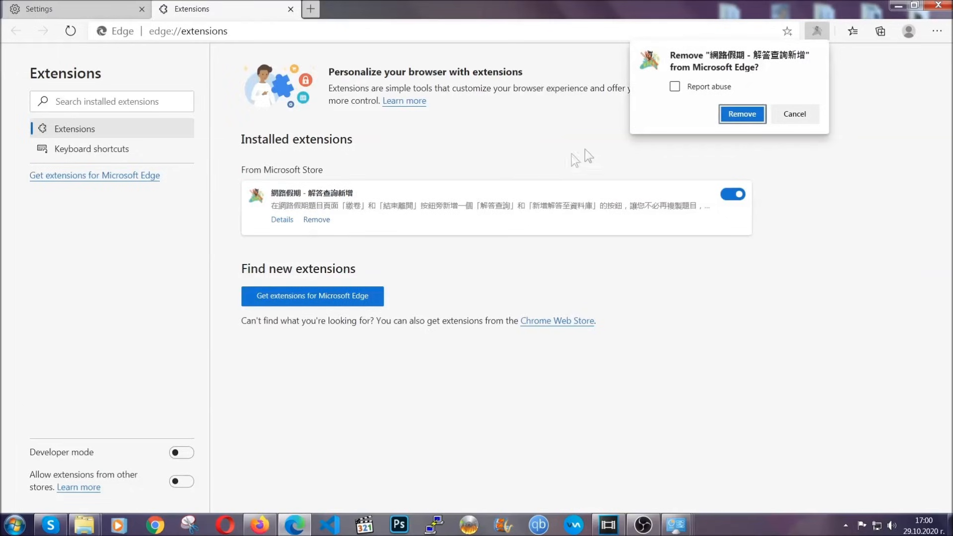
pyautogui.click(742, 113)
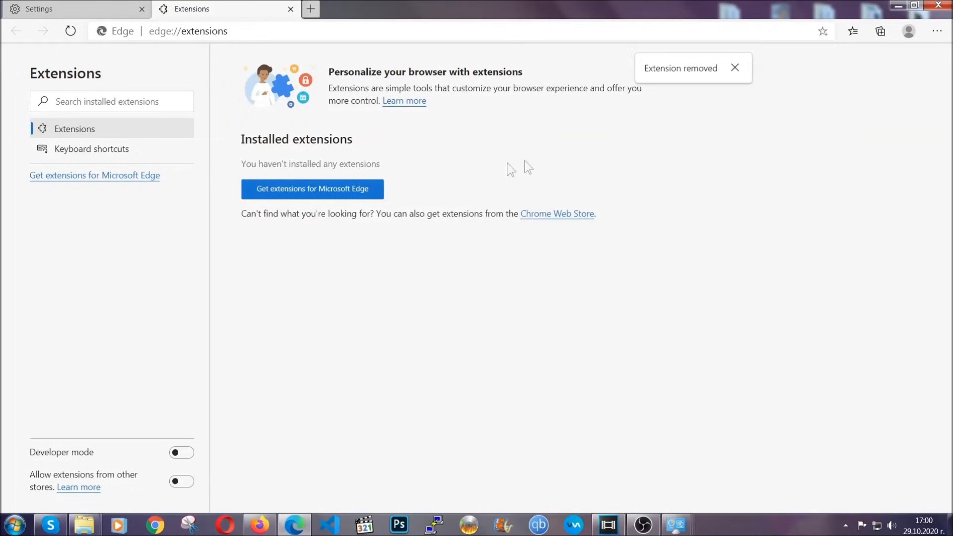
pyautogui.moveTo(879, 41)
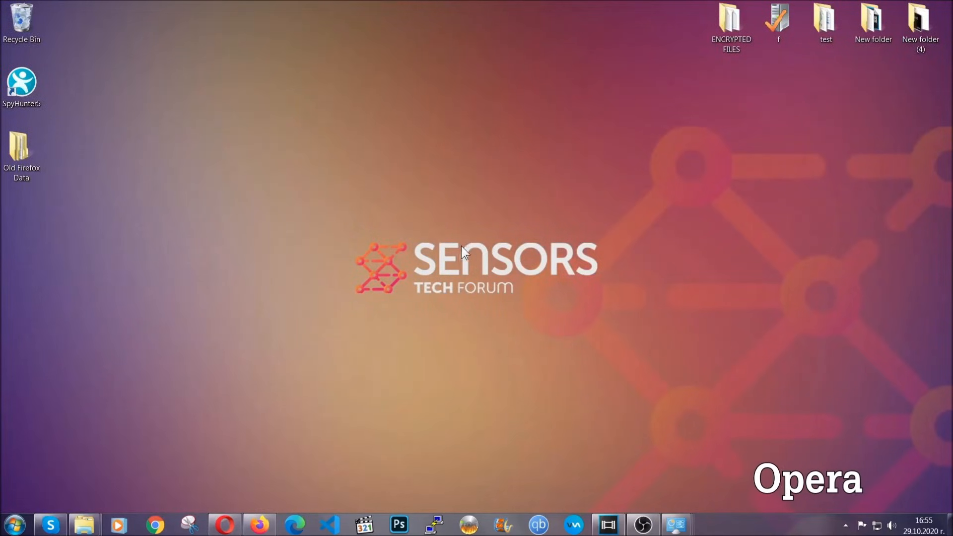
# Launch Opera and navigate to opera://settings/clearBrowserData to reach the Clear browsing data dialog
pyautogui.click(224, 524)
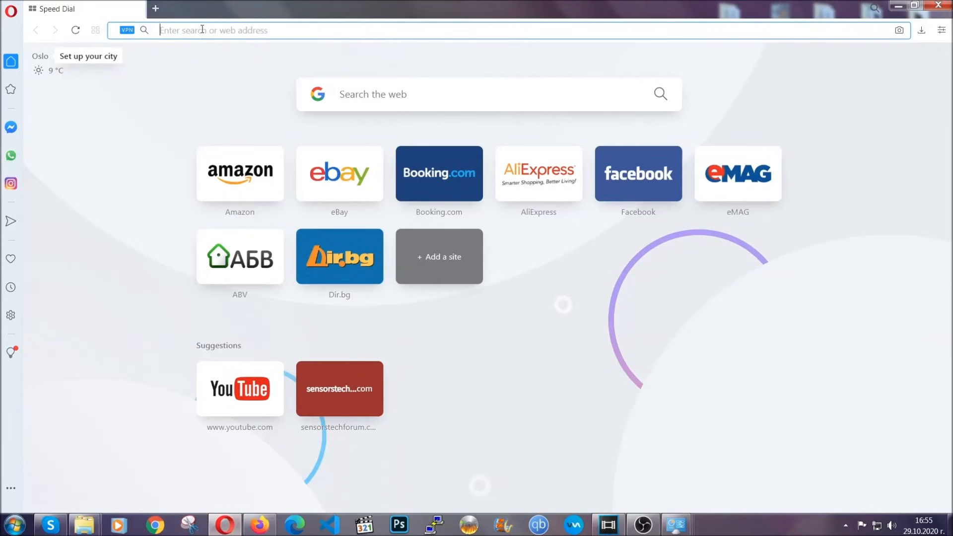
pyautogui.write('opera://')
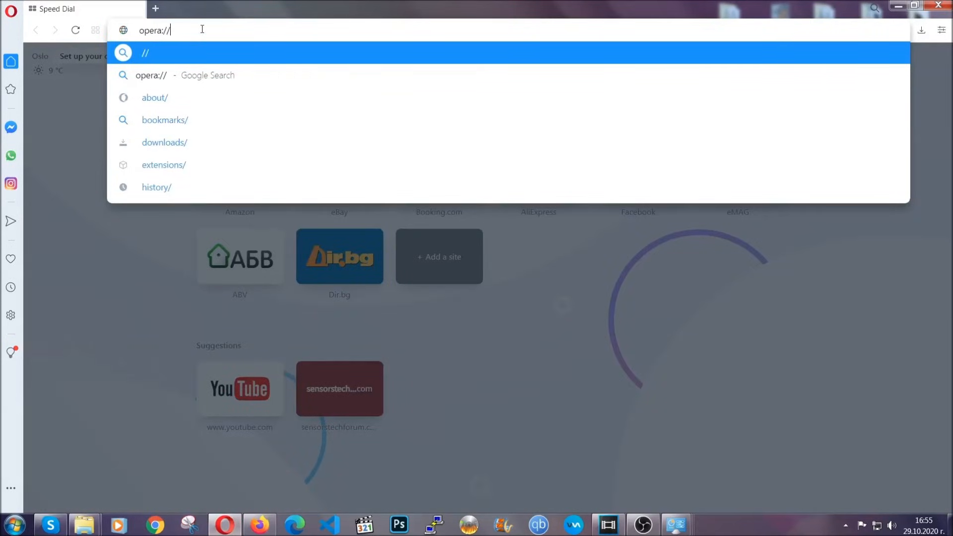
pyautogui.write('settings')
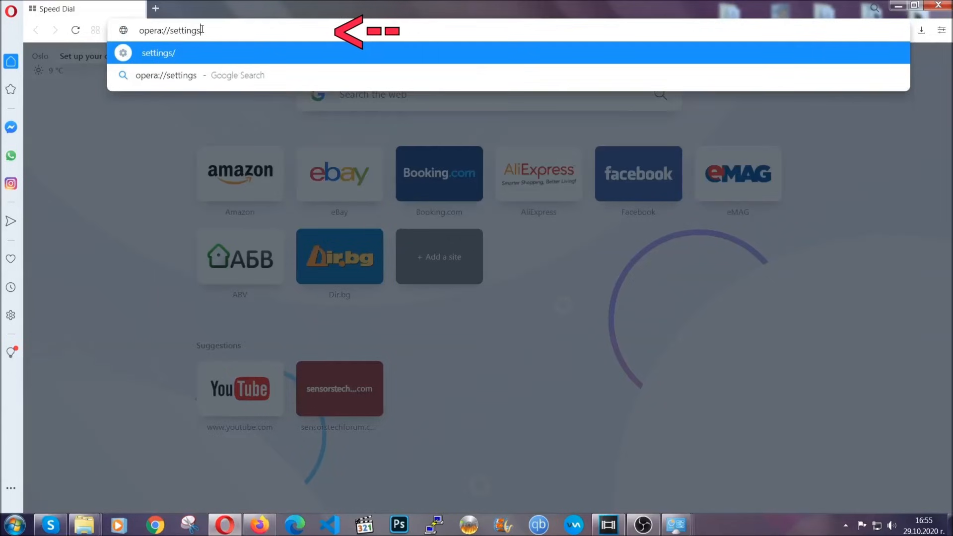
pyautogui.write('/clear')
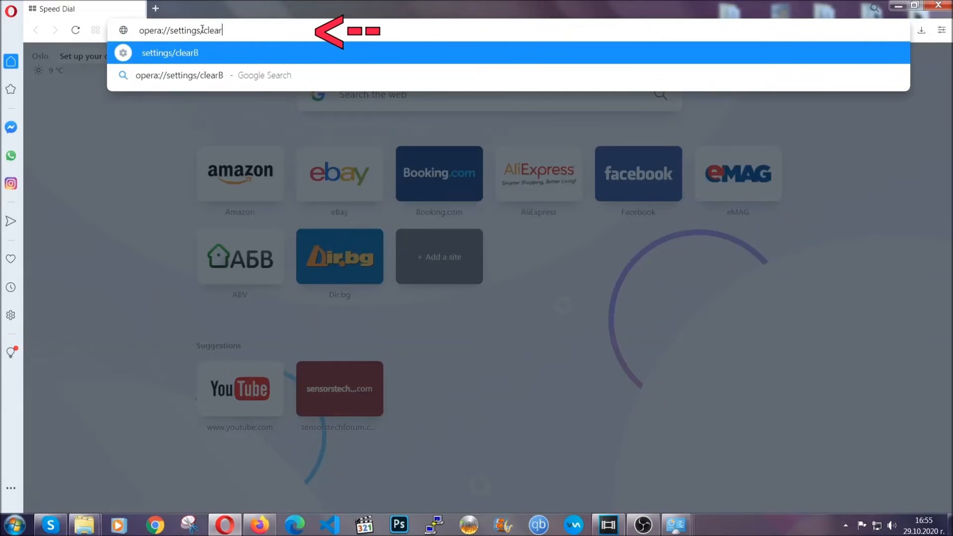
pyautogui.write('rowserData')
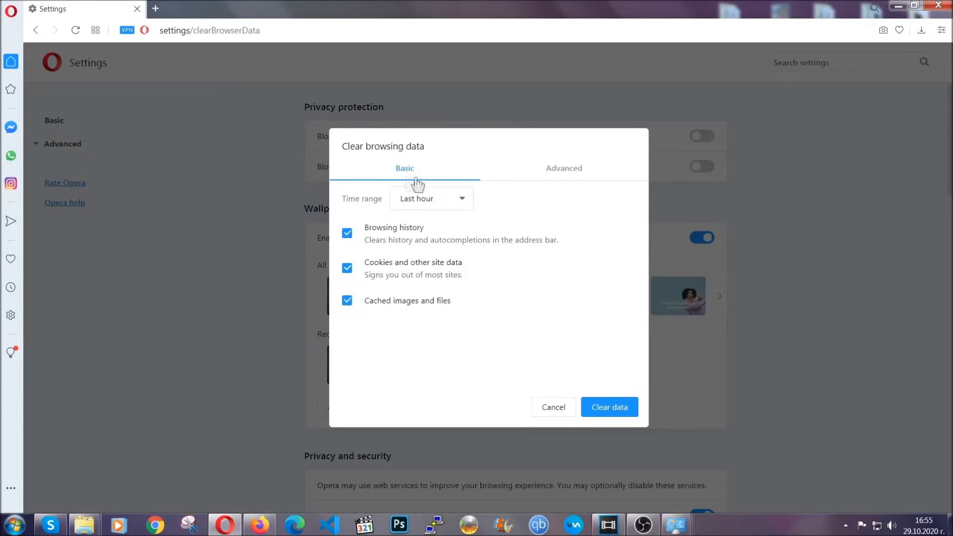
# In Opera's Advanced view, clear all-time browsing data with Passwords left unchecked
pyautogui.click(563, 169)
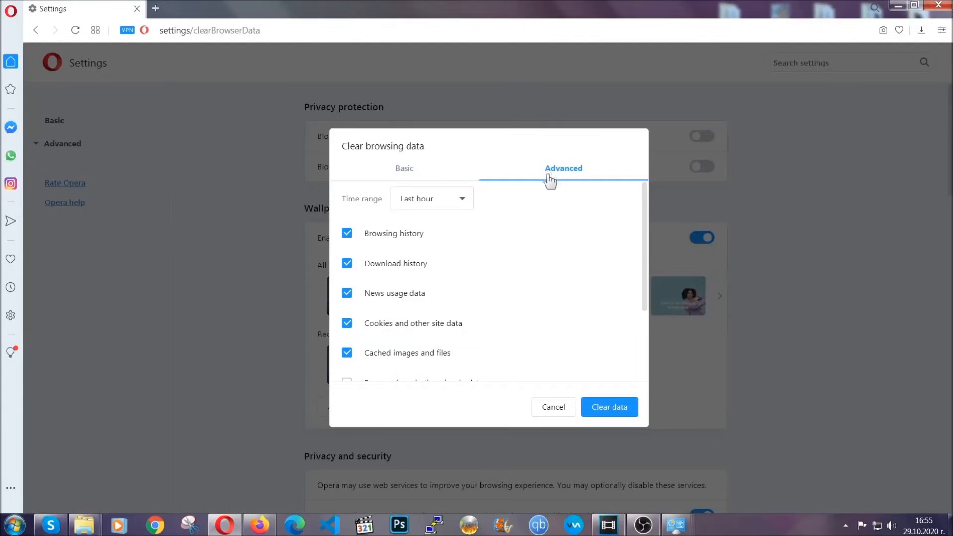
pyautogui.click(430, 199)
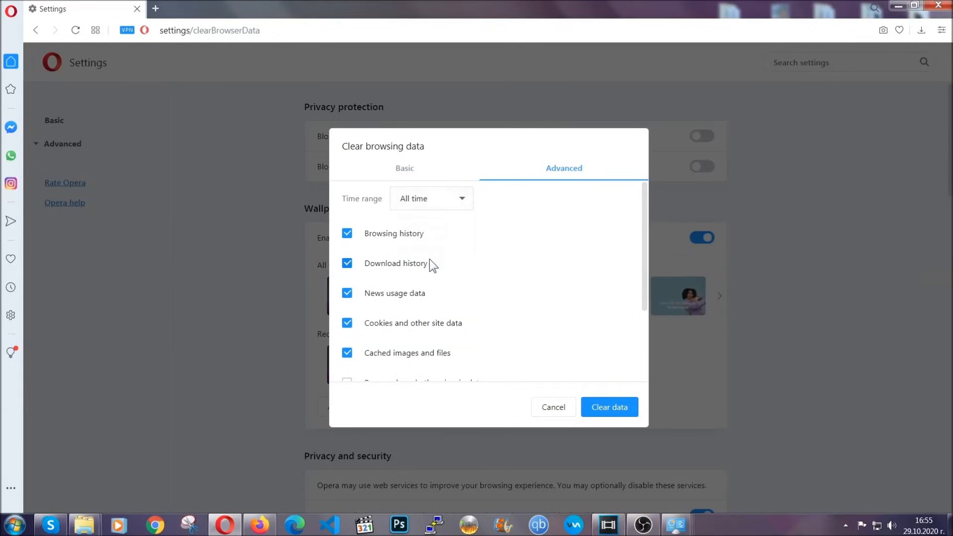
pyautogui.scroll(-3)
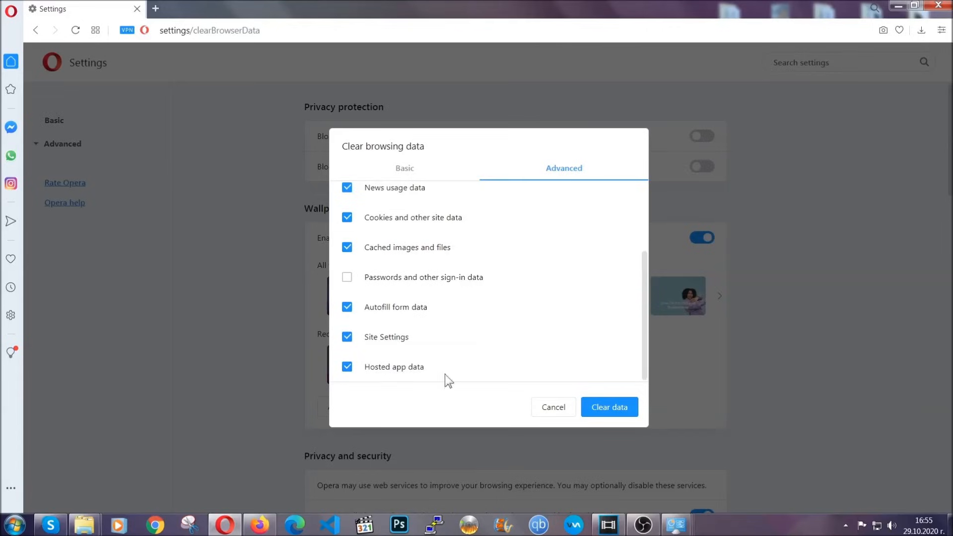
pyautogui.click(608, 407)
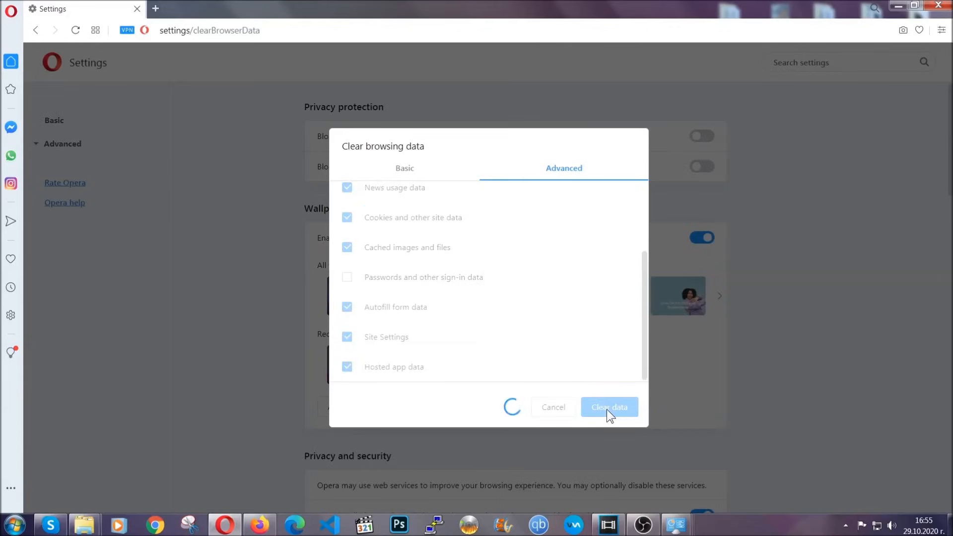
pyautogui.click(609, 407)
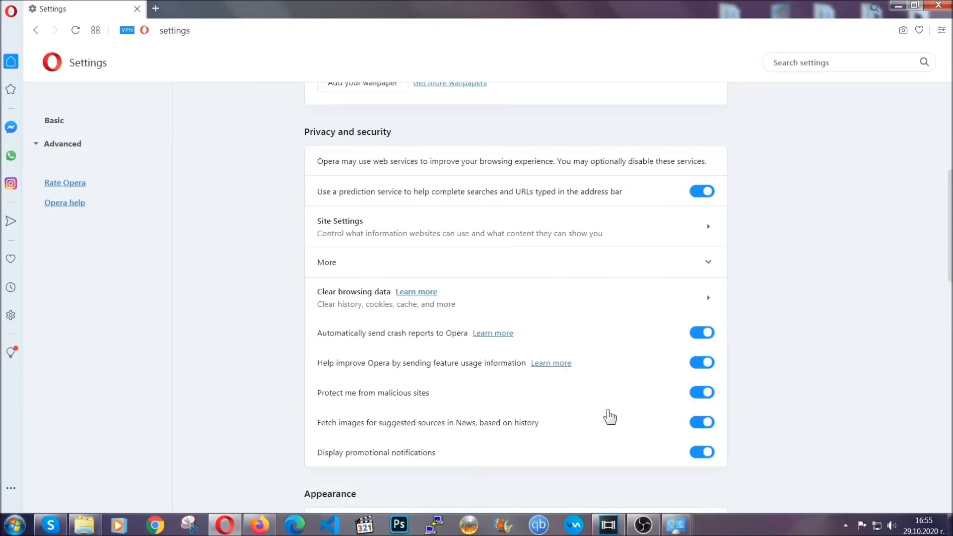
pyautogui.moveTo(478, 255)
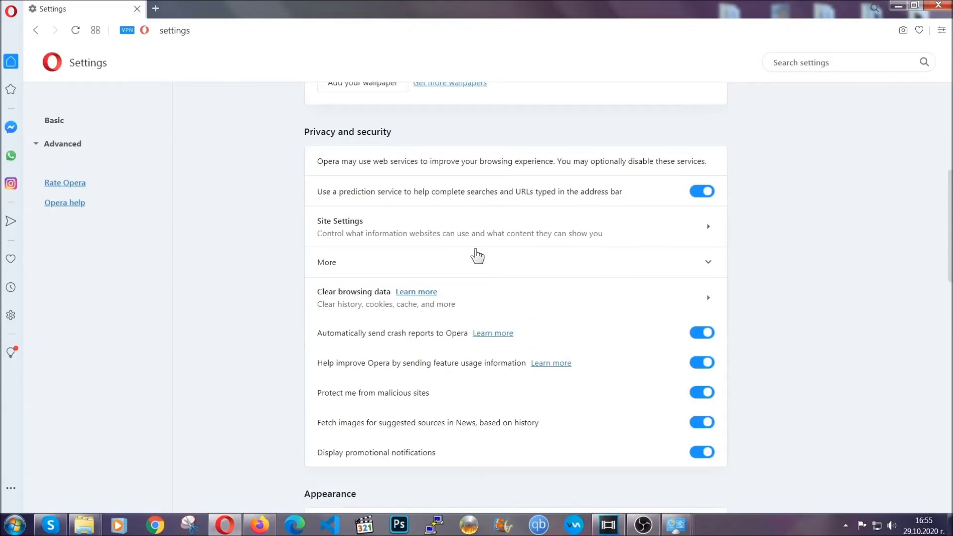